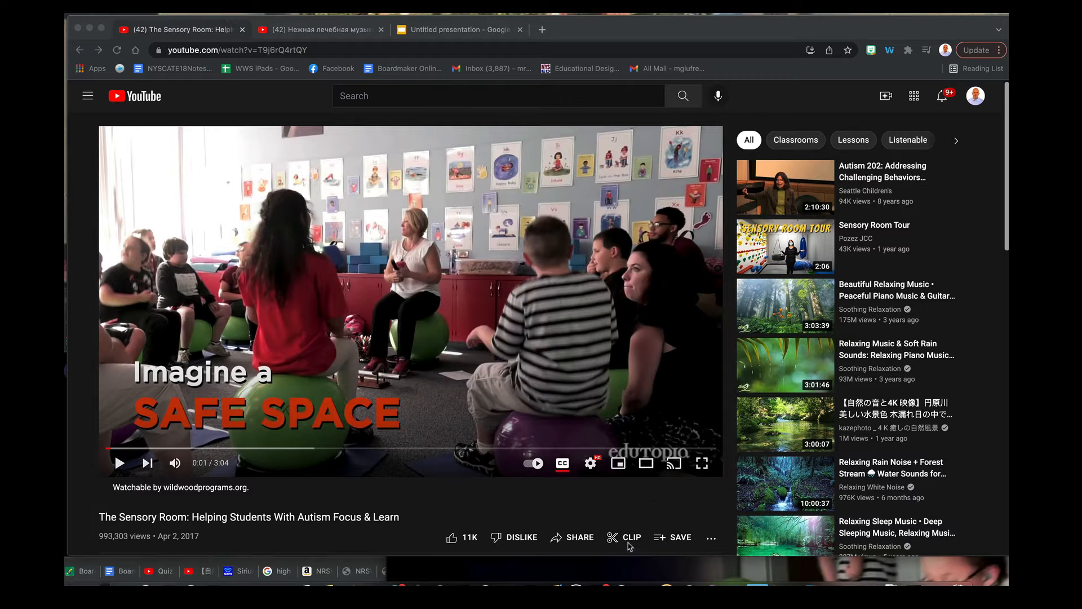
mouse_move(682, 545)
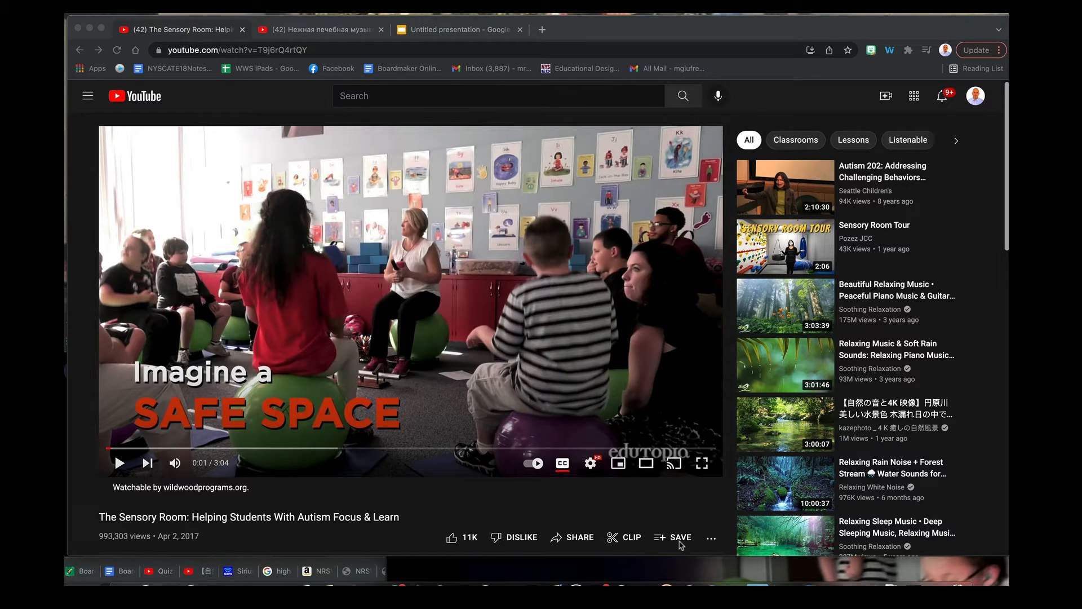
mouse_move(627, 551)
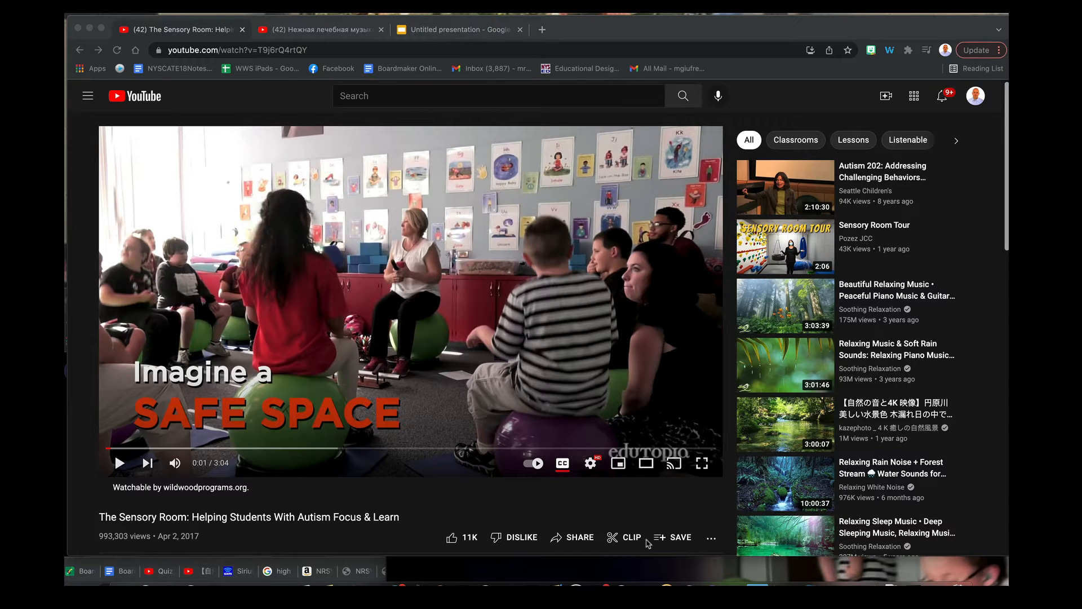
mouse_move(642, 566)
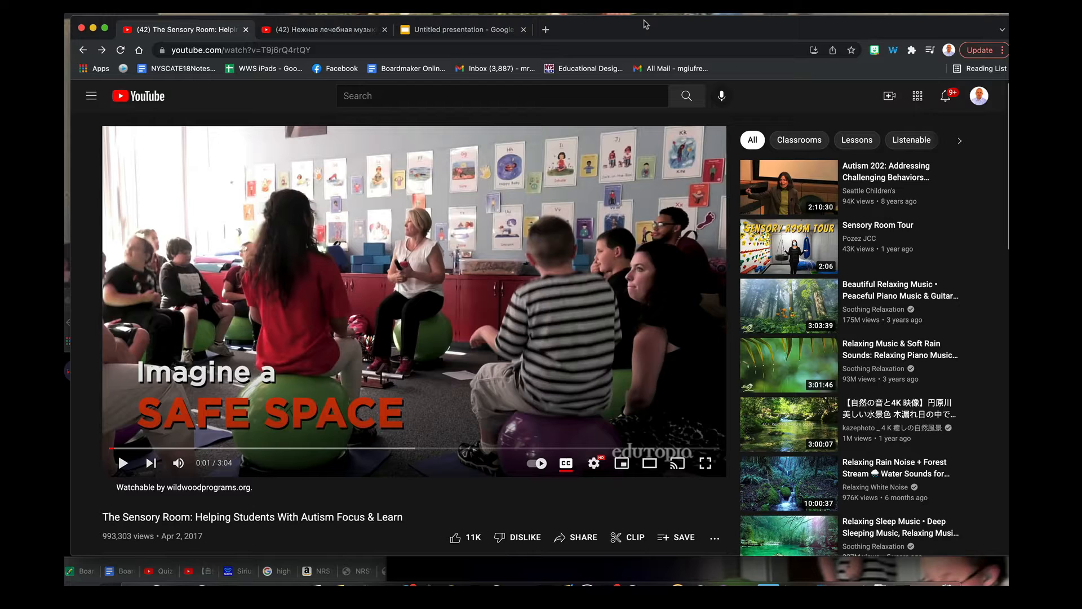
mouse_move(635, 538)
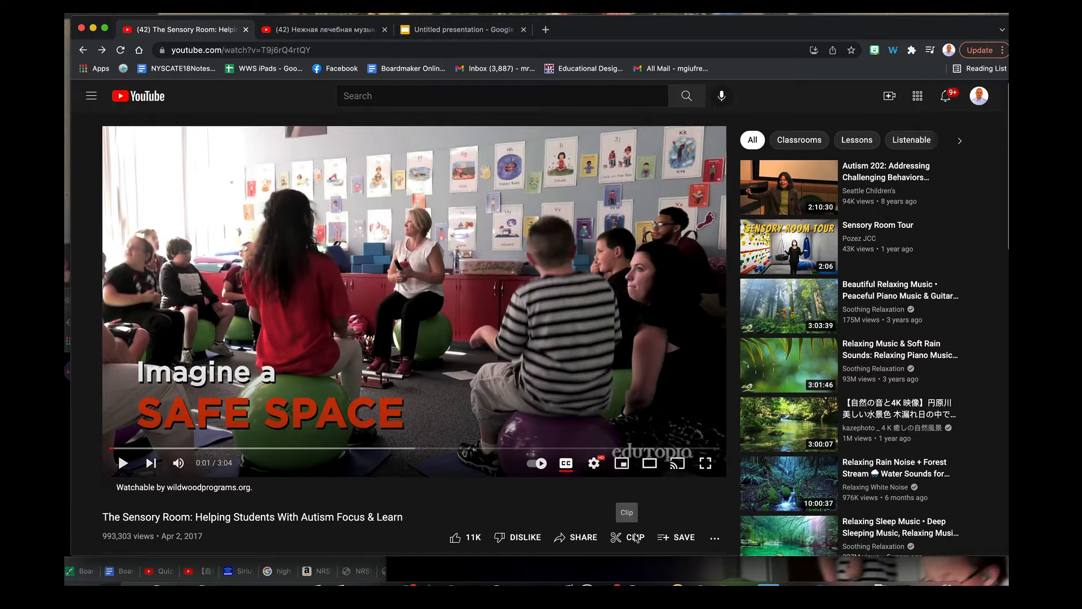
Step: Clip the Sensory Room video from 0:25 to 0:50 as 'Sensory Room Clip' and share it
left_click(628, 537)
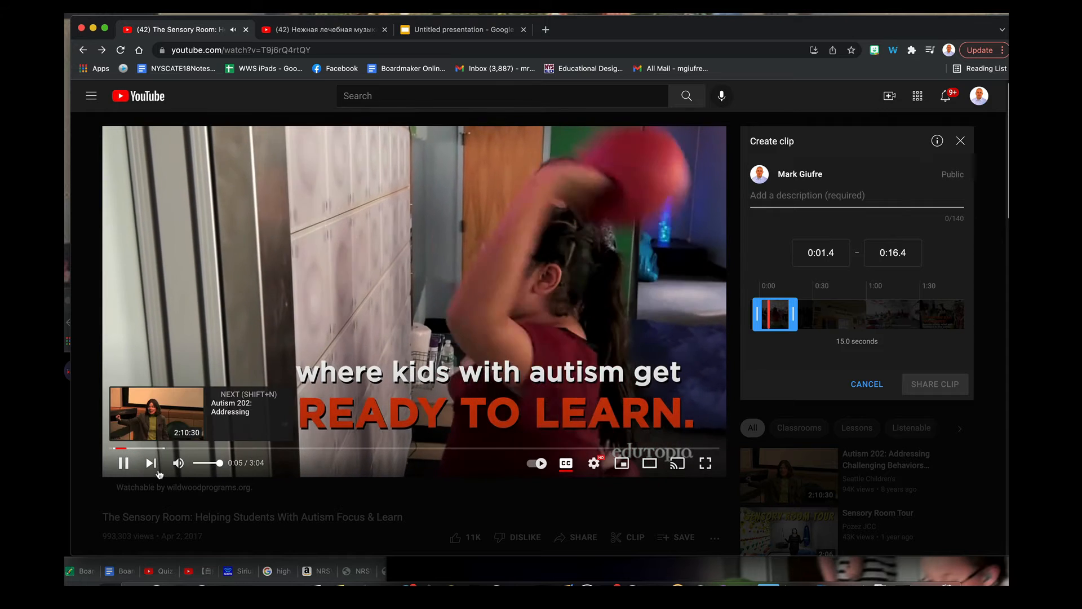
left_click(122, 463)
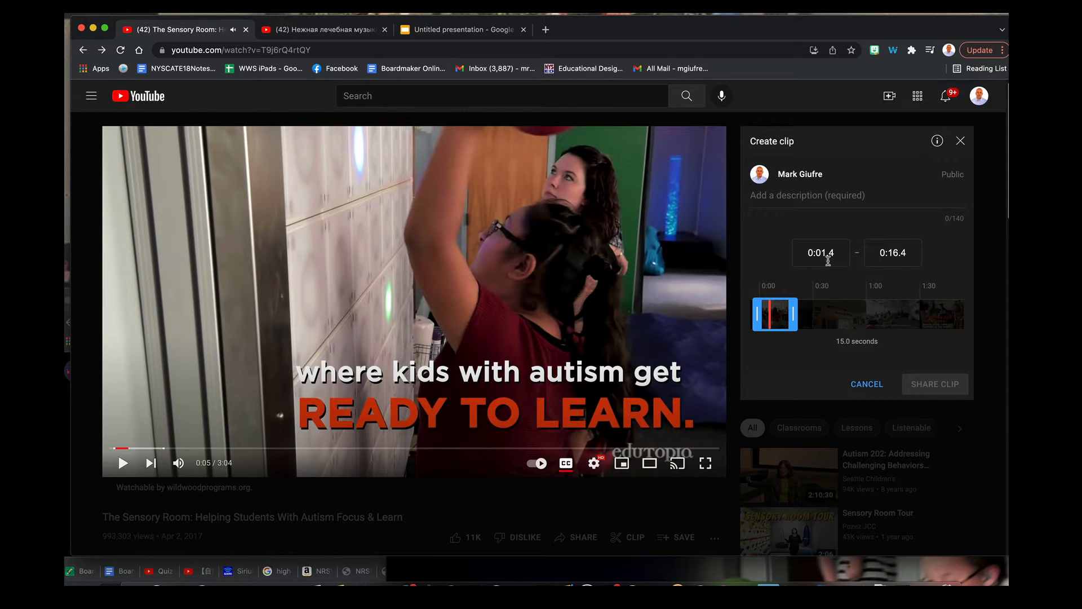
left_click(821, 253)
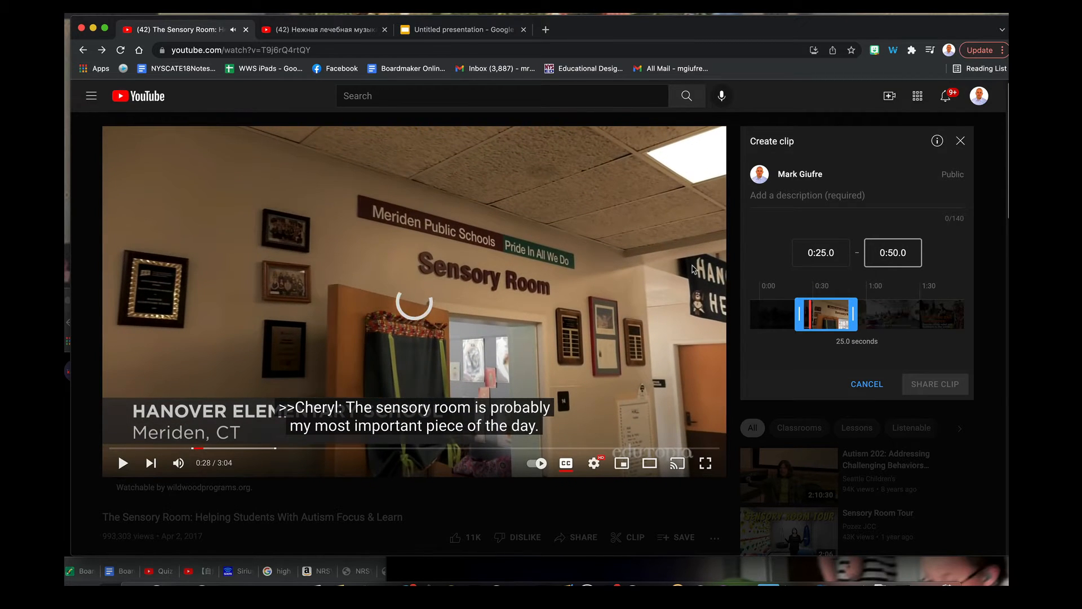
left_click(842, 195)
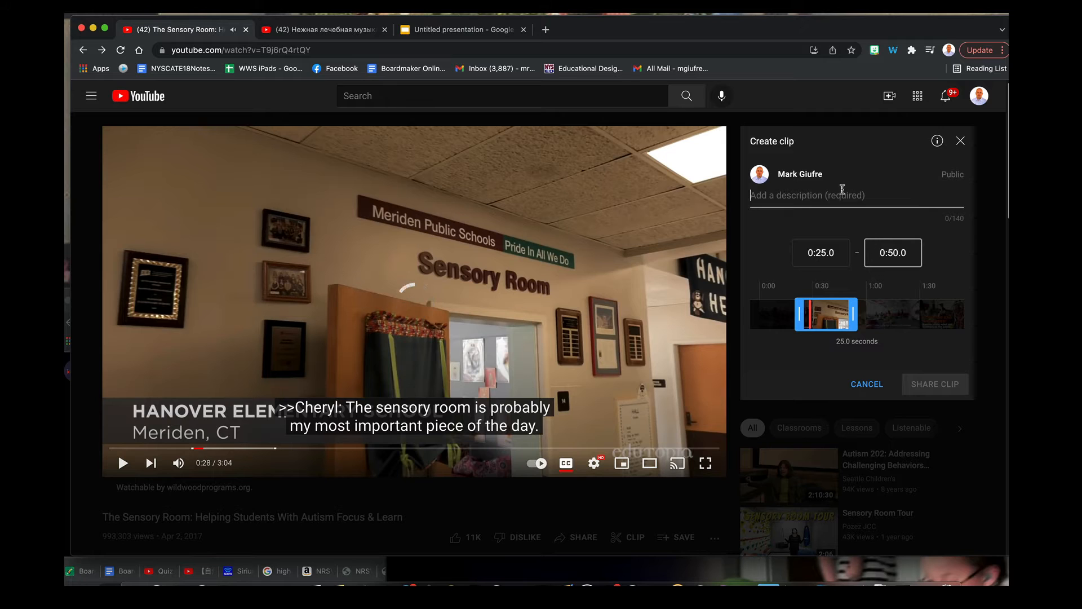
type("Here")
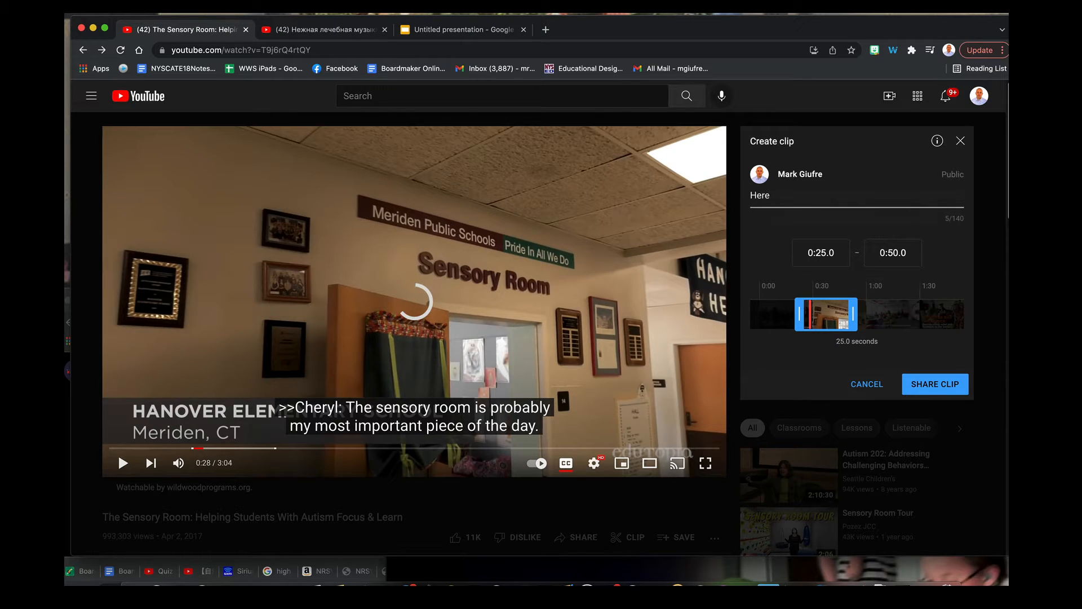
type("Sensory Room Clip")
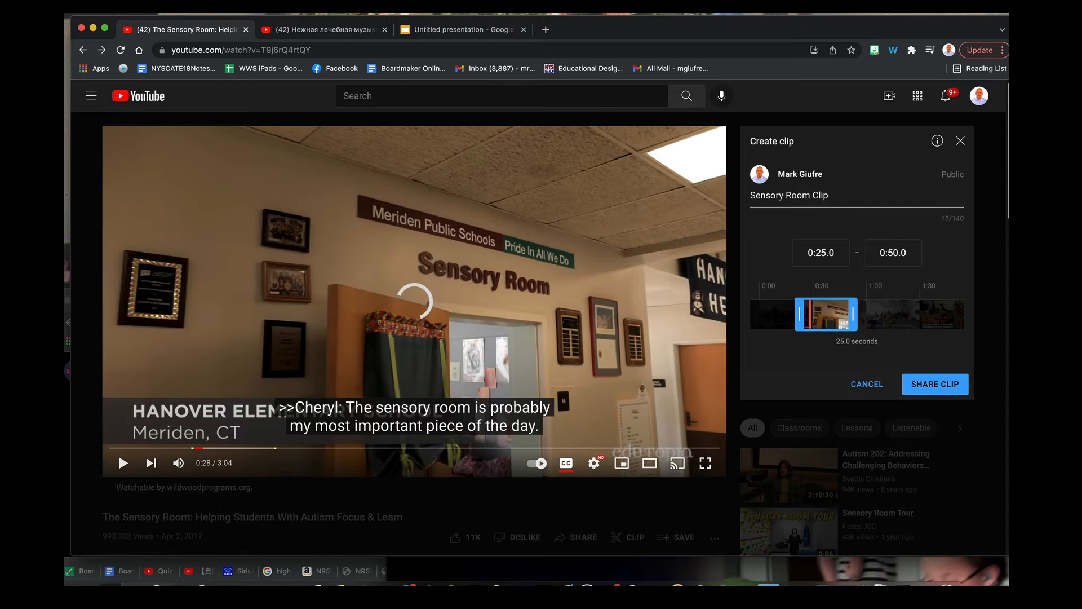
left_click(935, 384)
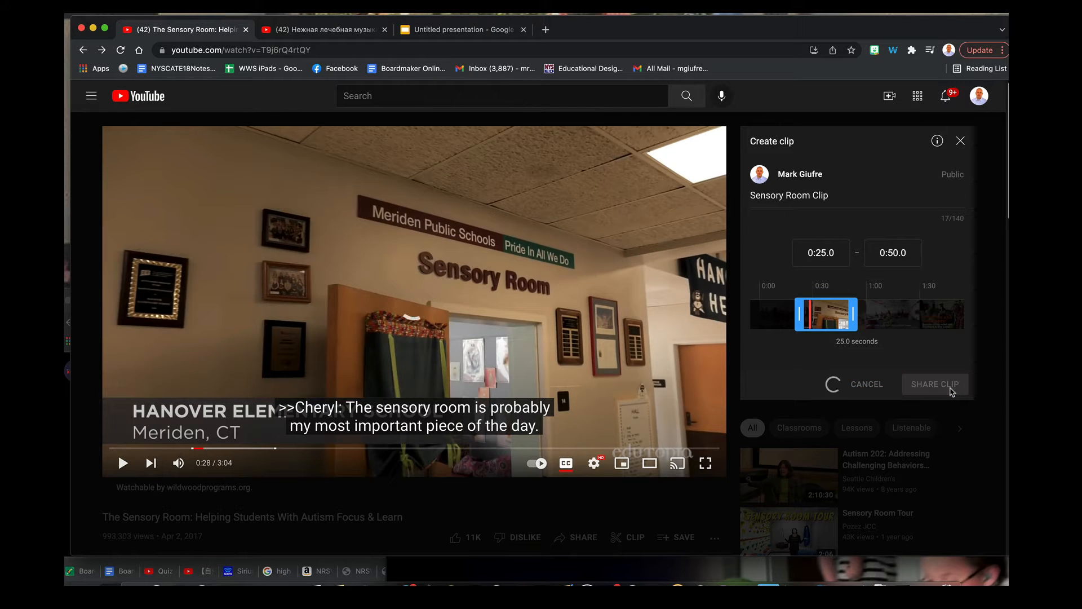
left_click(935, 384)
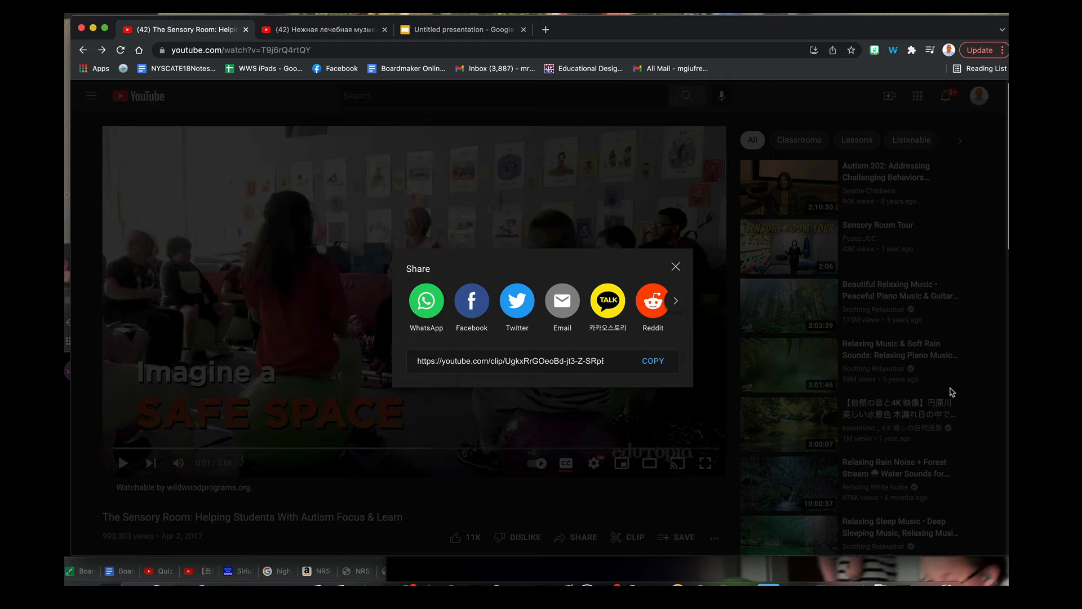
Step: Select and copy the Sensory Room clip's link, then close the share window
left_click(531, 361)
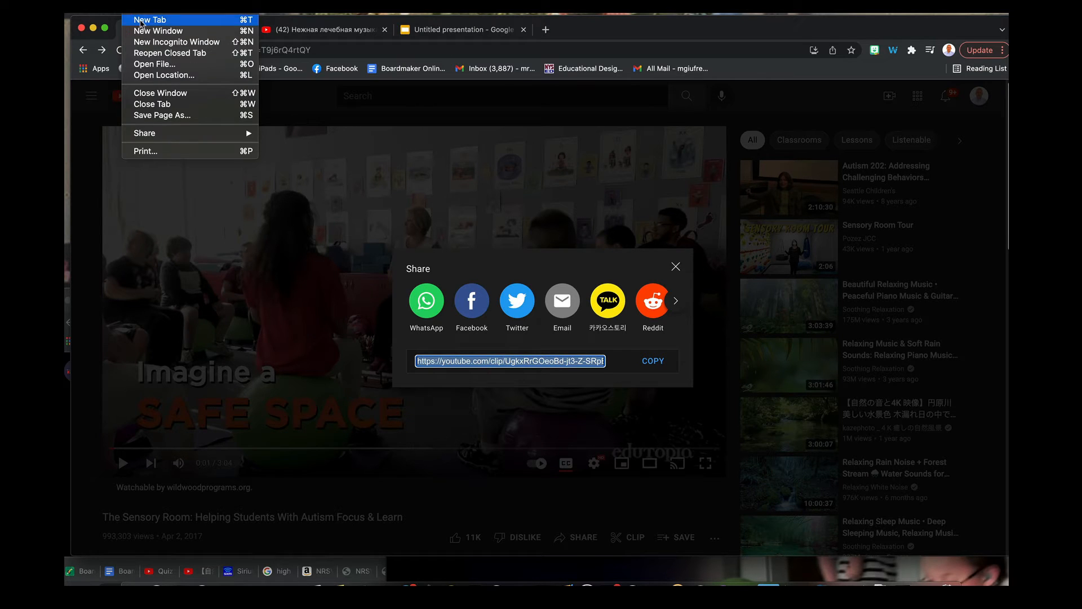
left_click(156, 18)
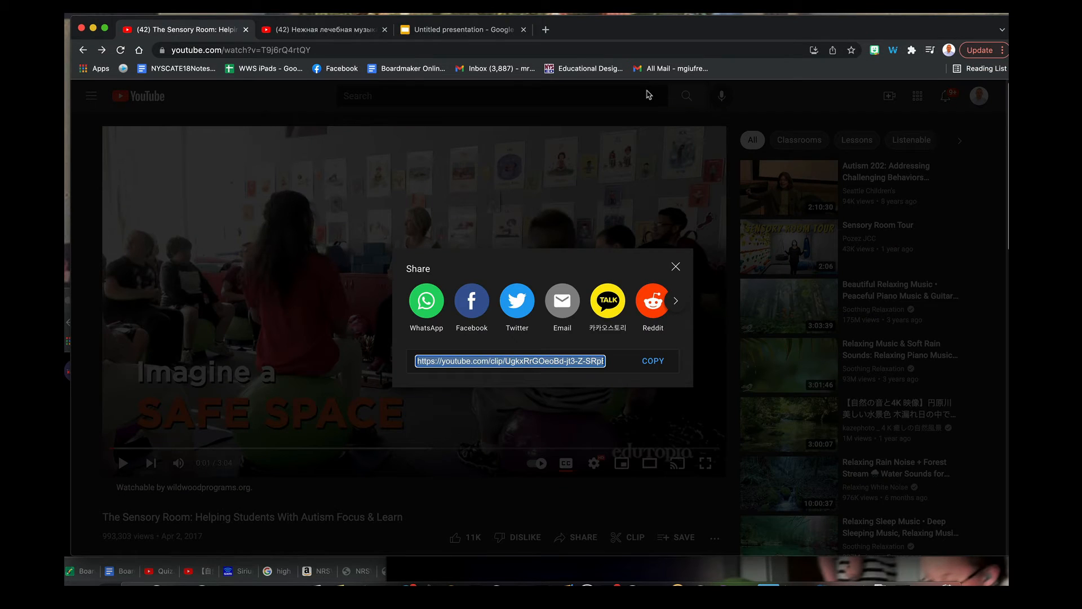
left_click(676, 266)
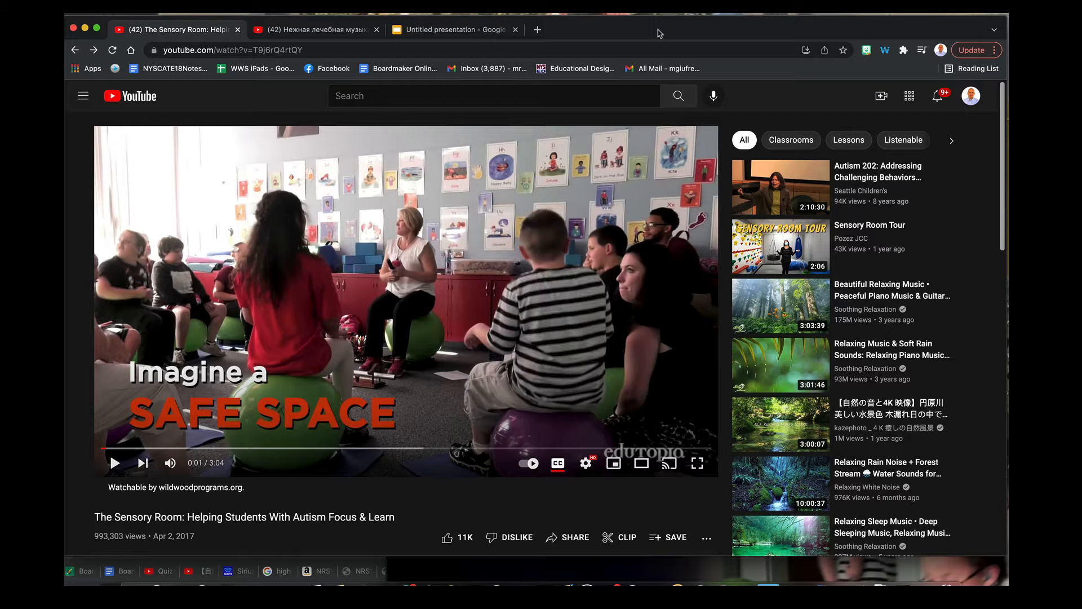
mouse_move(639, 522)
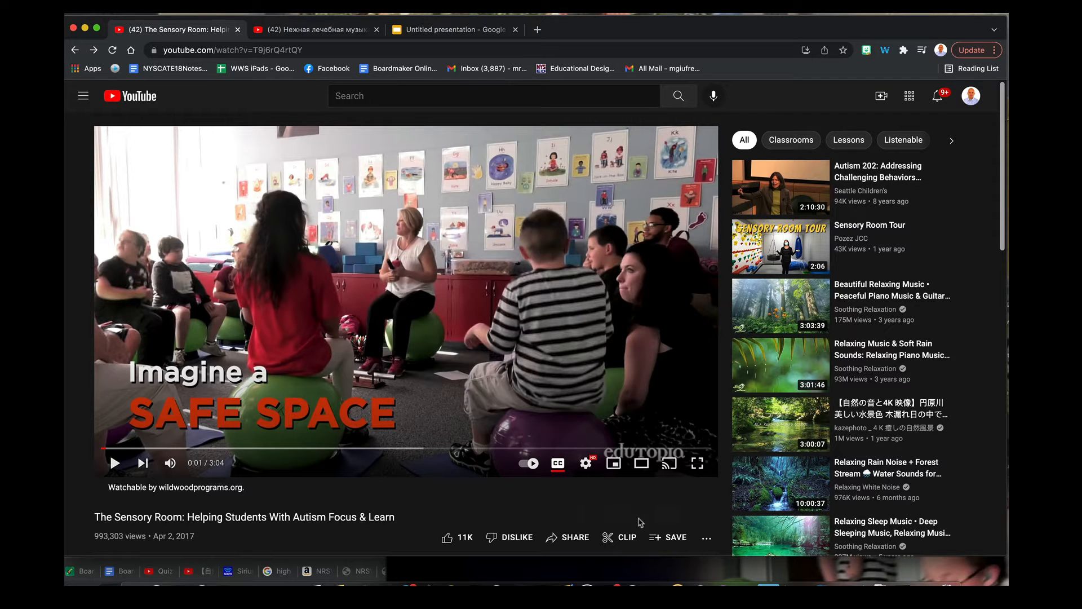
Step: Make a second 0:25–0:50 clip with end 0:50, described 'Sensory Room', and share it
left_click(621, 537)
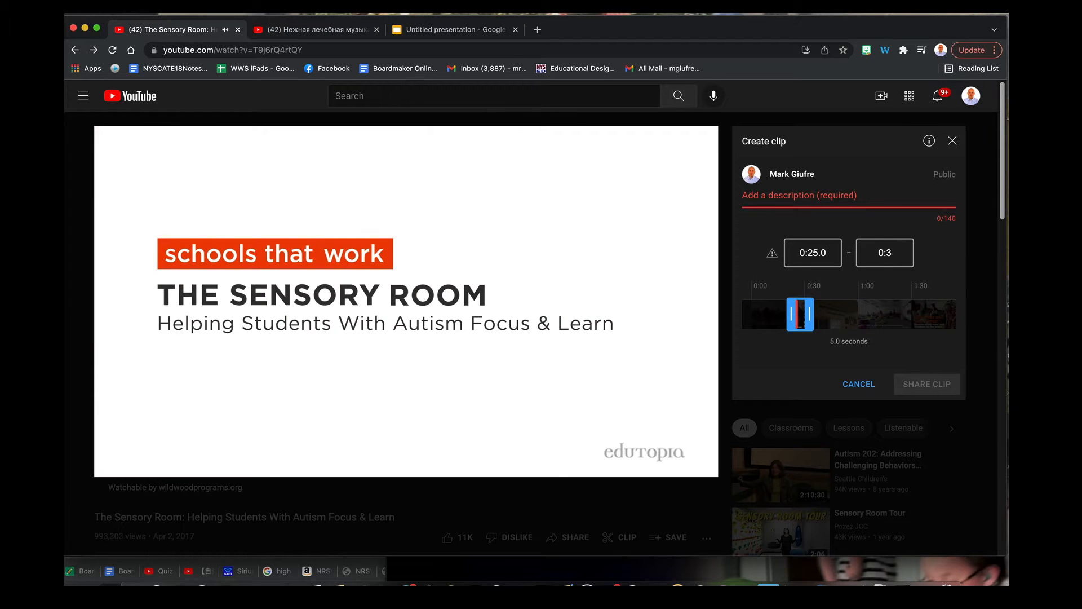
type("0:50.0")
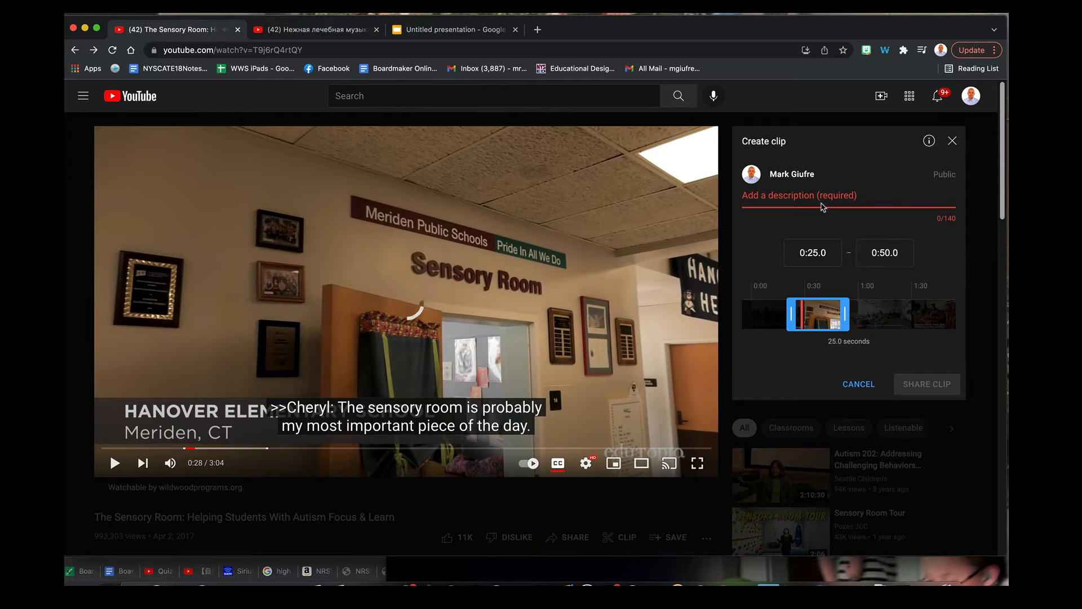
type("Sensory R")
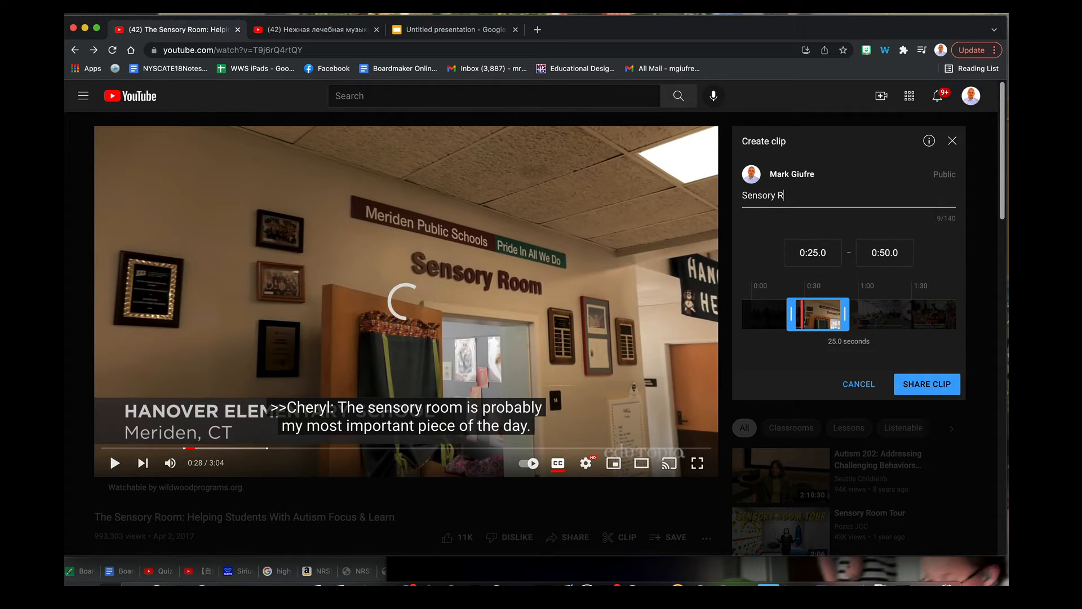
type("oom")
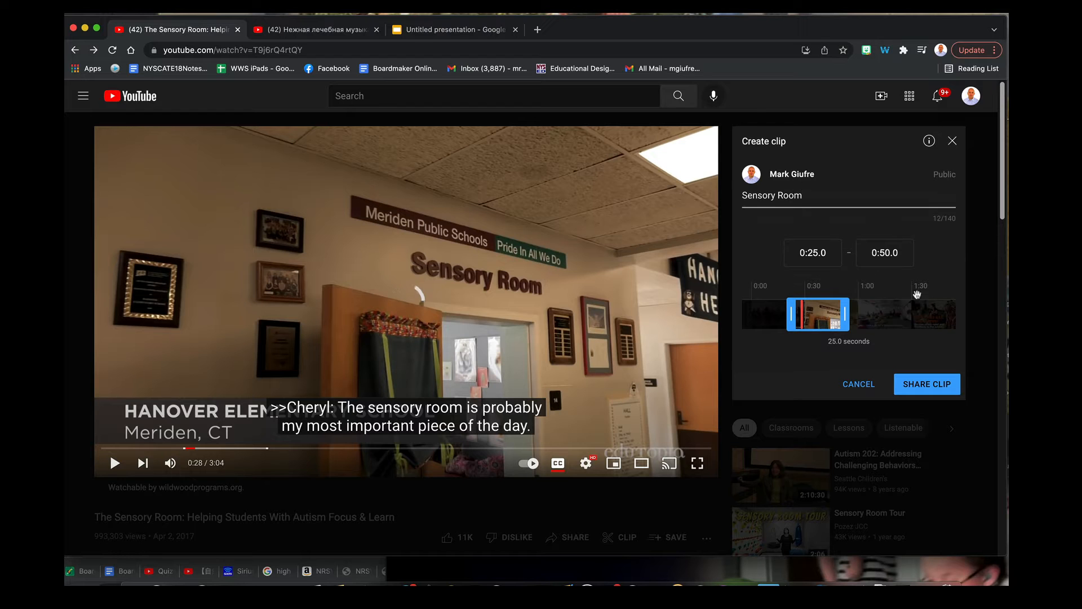
left_click(926, 384)
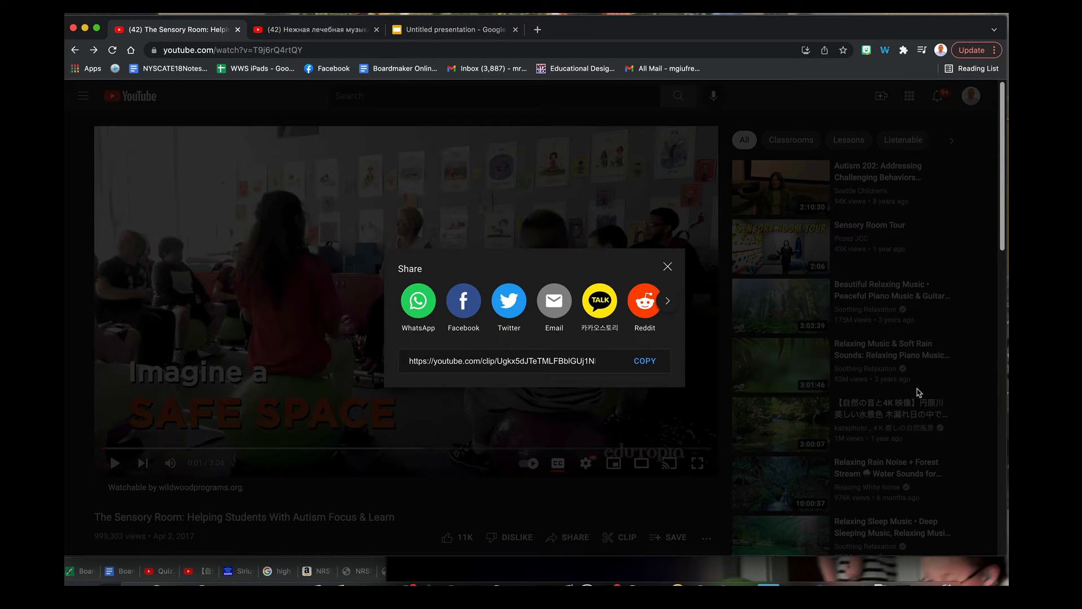
Step: Close the Sensory Room clip's share dialog
left_click(502, 361)
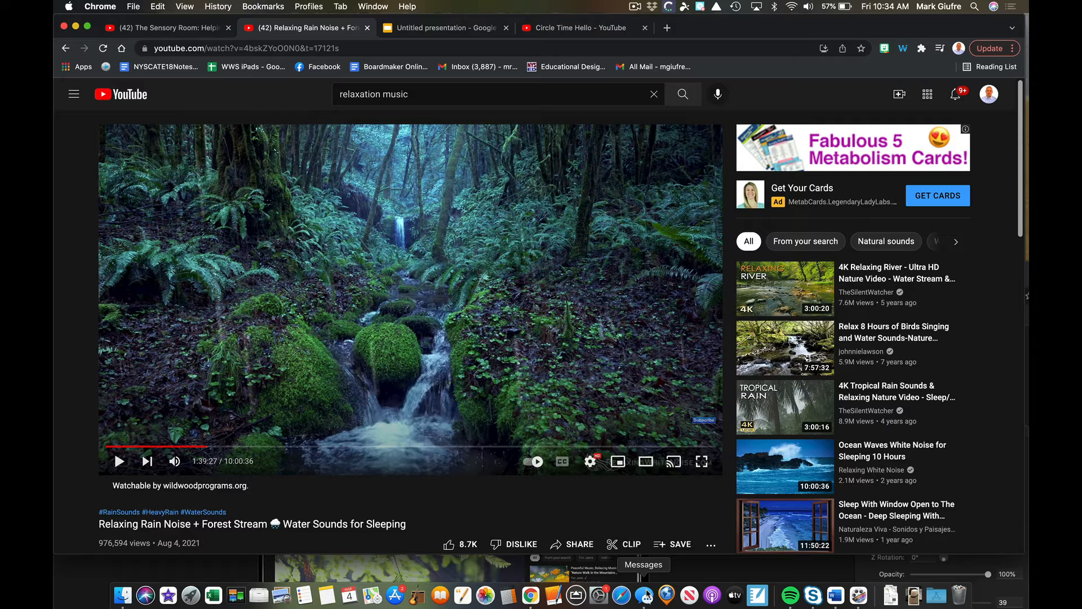
Step: Clip the rain video for about 45 seconds, title it 'Relaxation', and share it
left_click(633, 544)
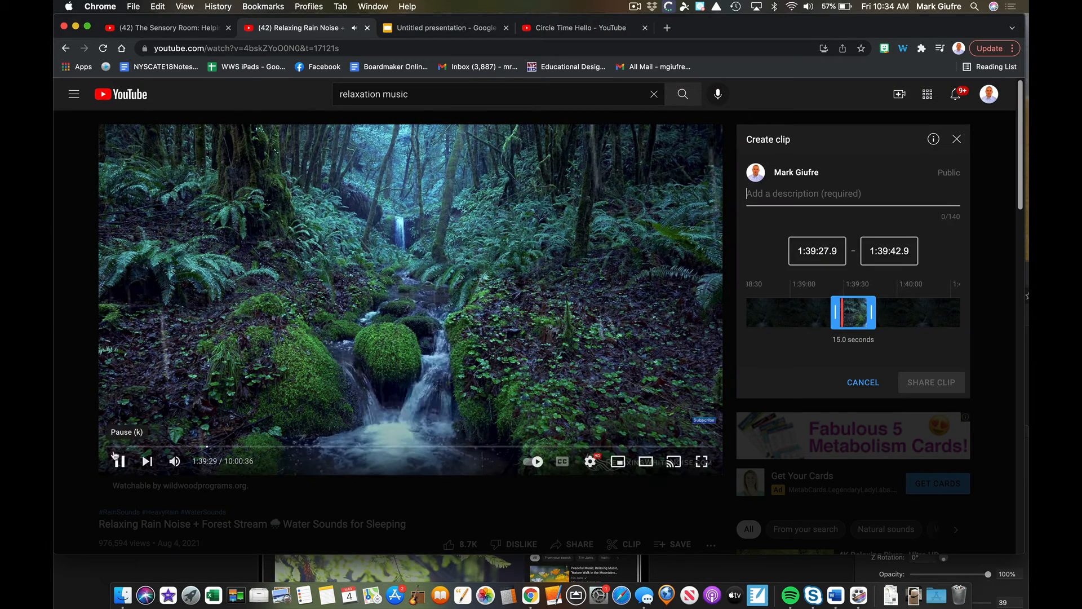
left_click(118, 461)
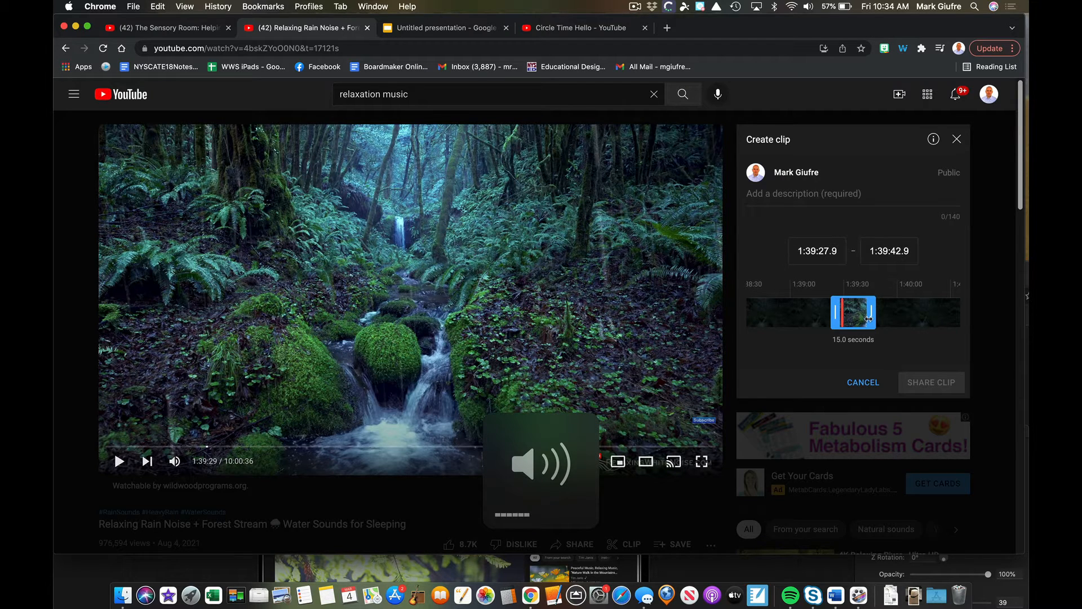
left_click_drag(843, 312, 837, 312)
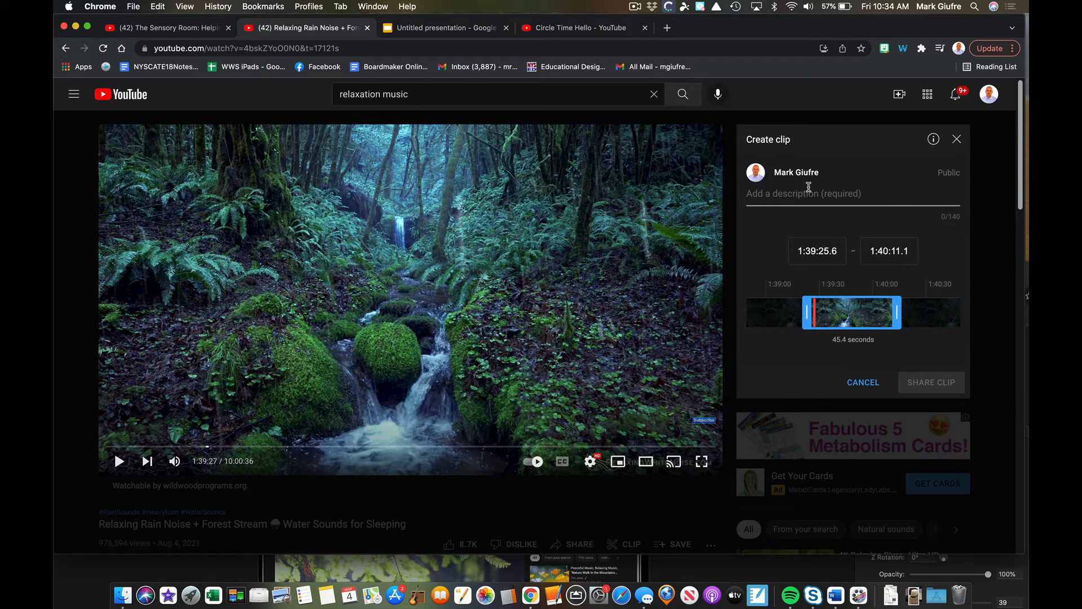
type("Relaxation")
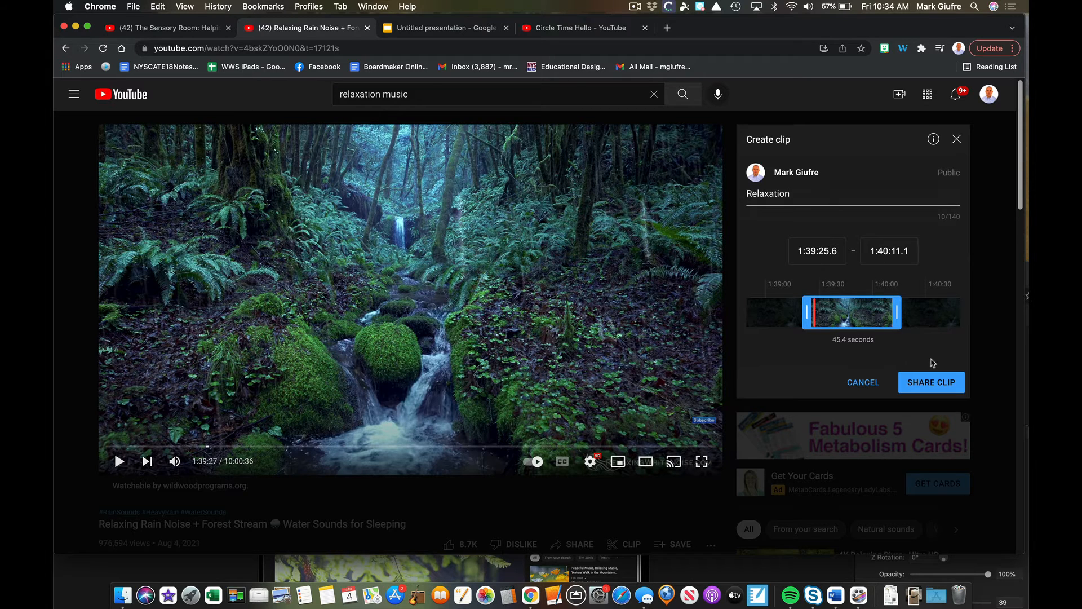
left_click(931, 382)
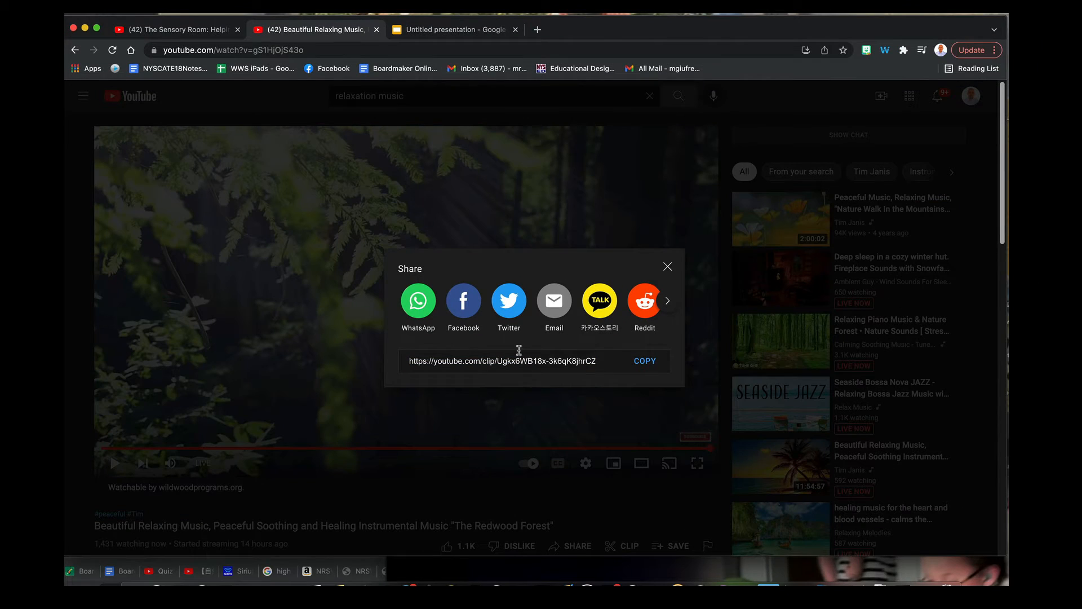
Step: Close the Relaxation clip's share window
left_click(667, 267)
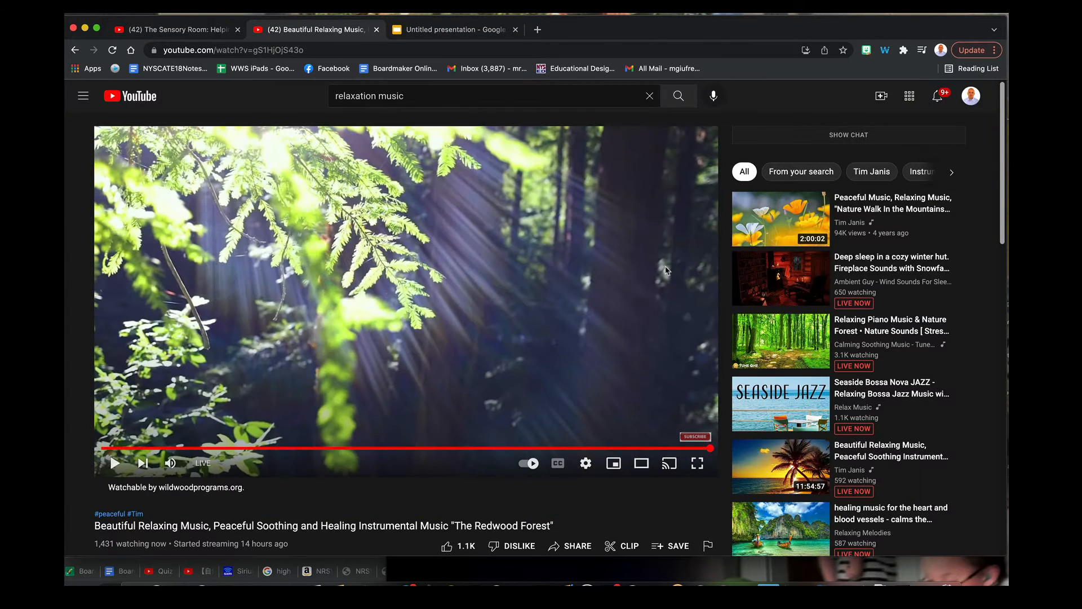
mouse_move(629, 546)
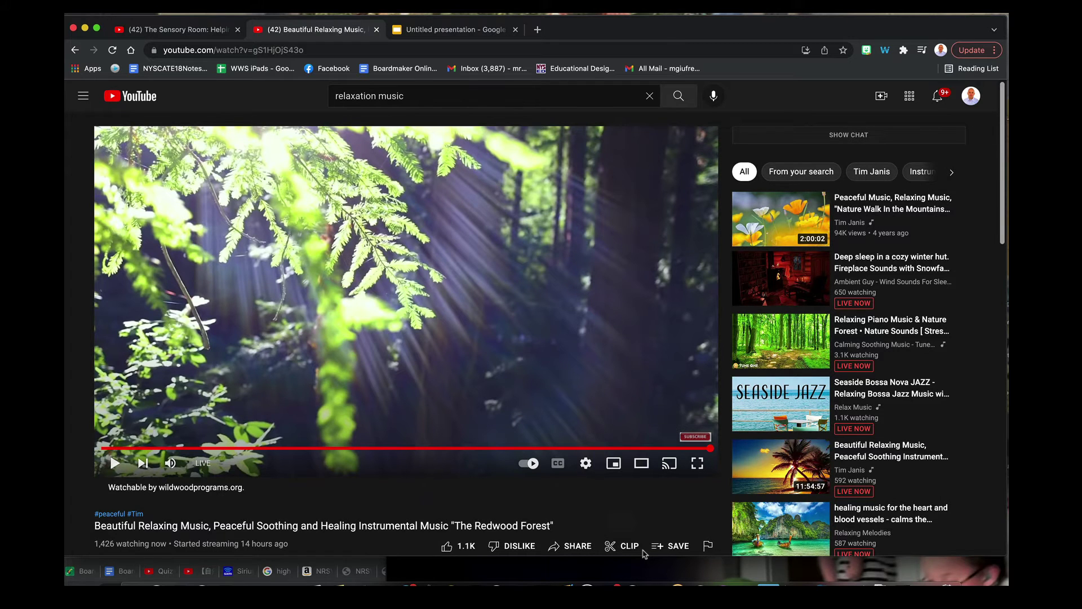
mouse_move(645, 504)
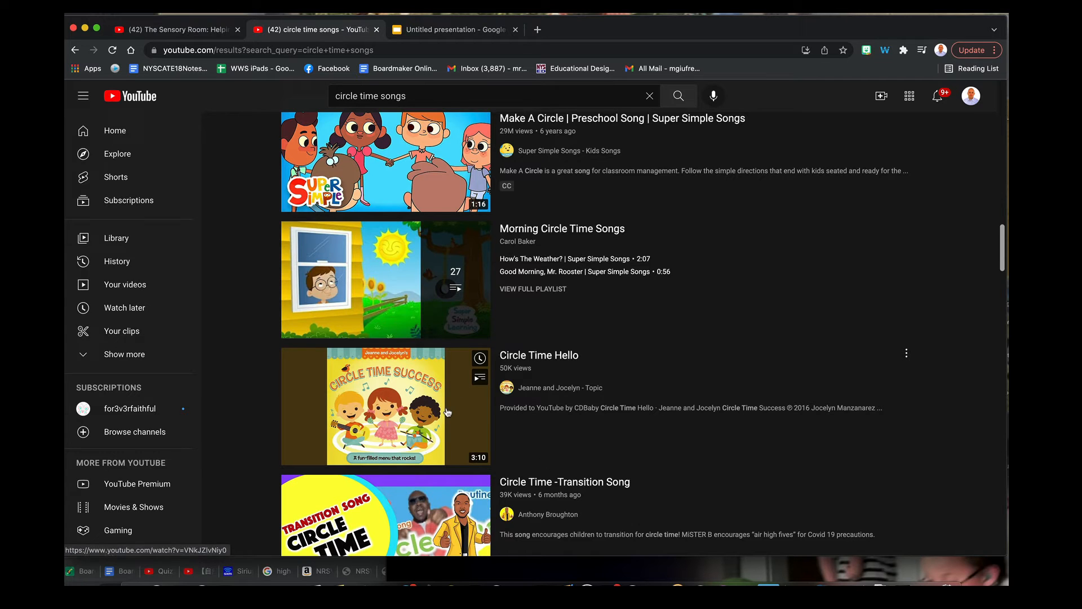
Step: Open the Circle Time Hello result and scroll down its watch page
left_click(385, 406)
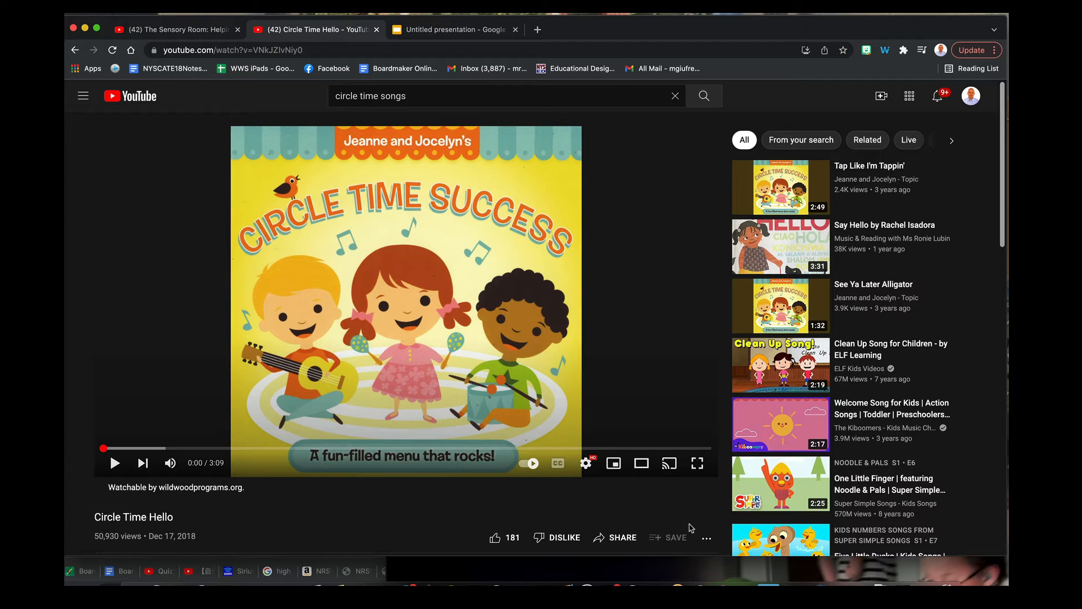
mouse_move(667, 538)
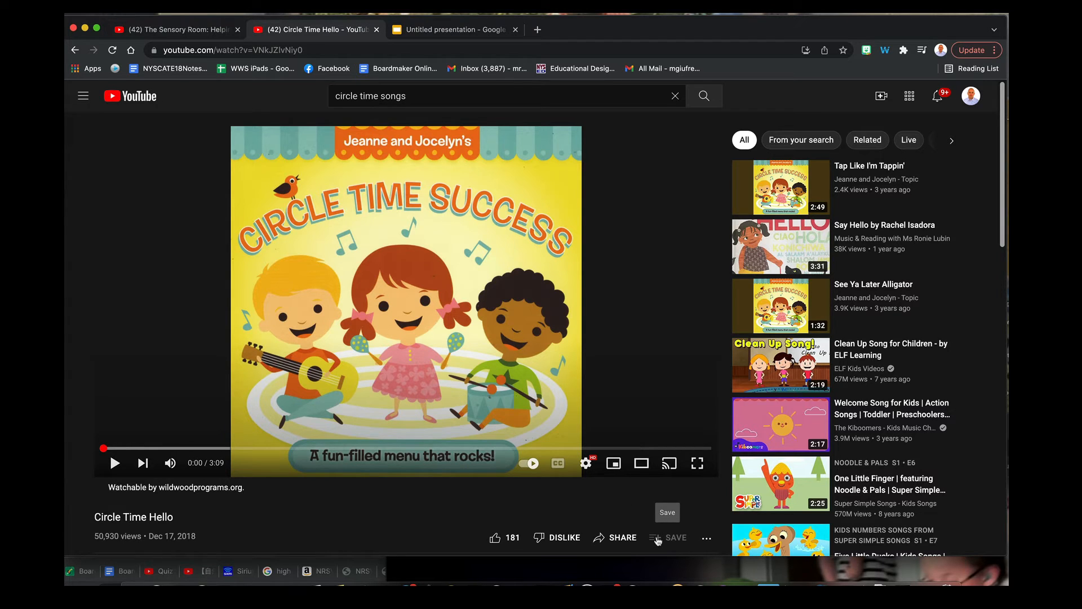
scroll("down", 3)
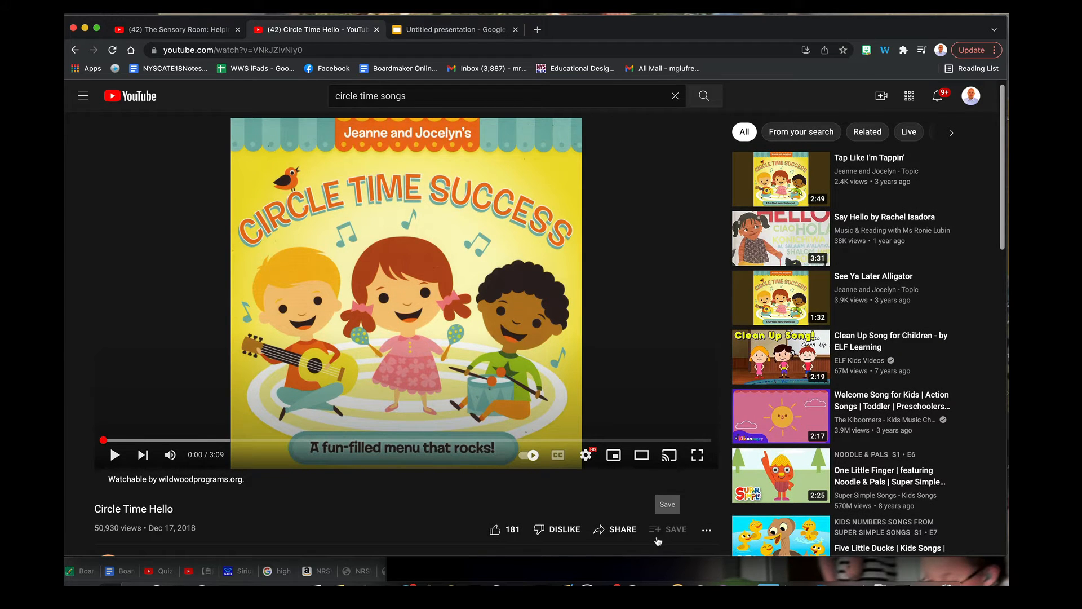
mouse_move(653, 536)
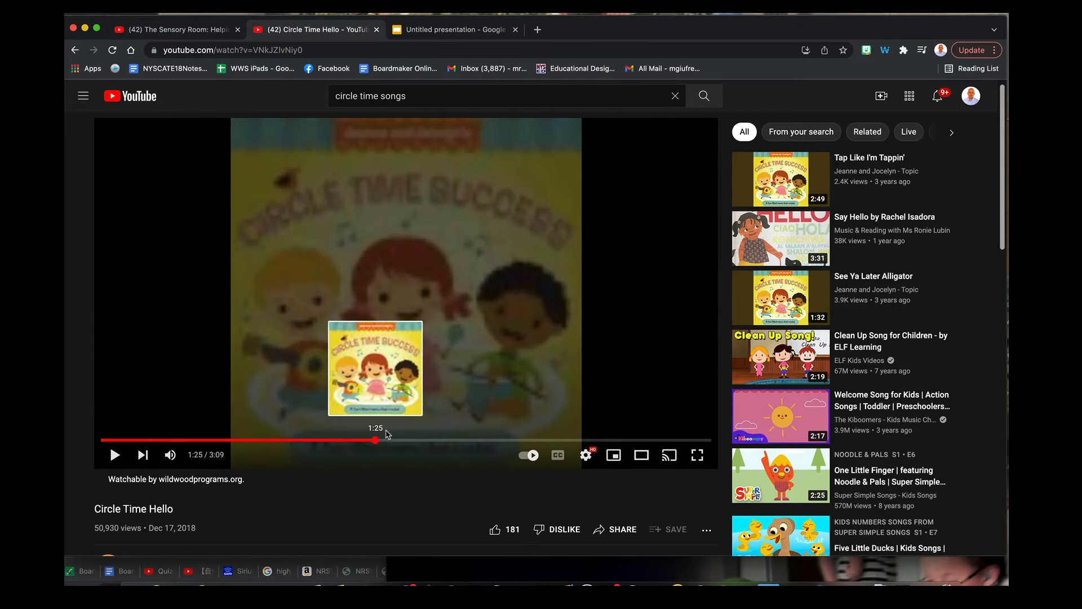
Step: Scrub Circle Time Hello, select the embed URL in its Embed code, and open a new tab
left_click_drag(376, 439, 188, 440)
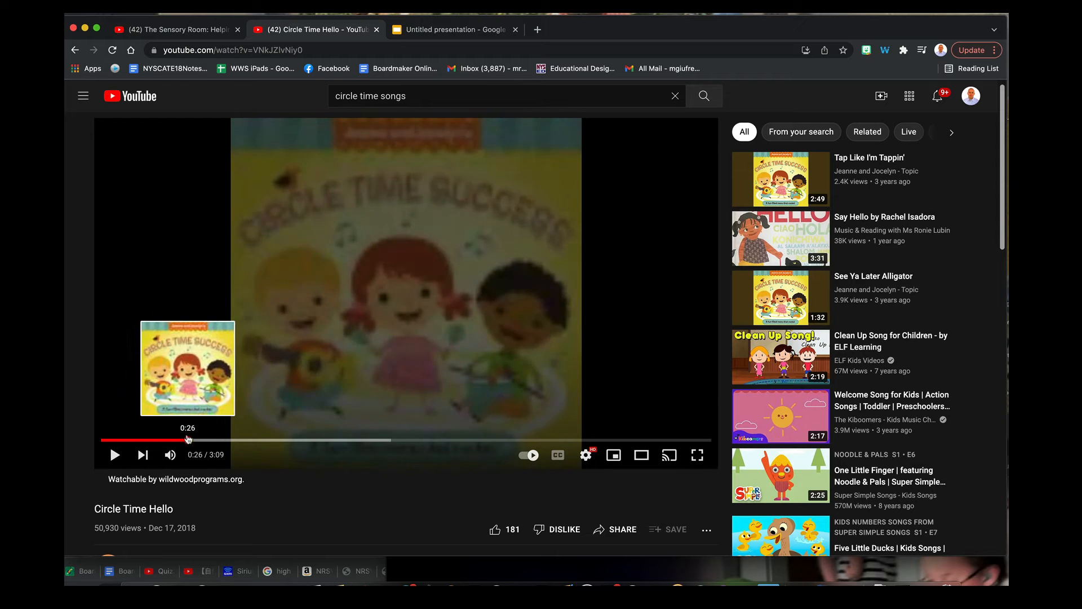
left_click_drag(188, 440, 171, 440)
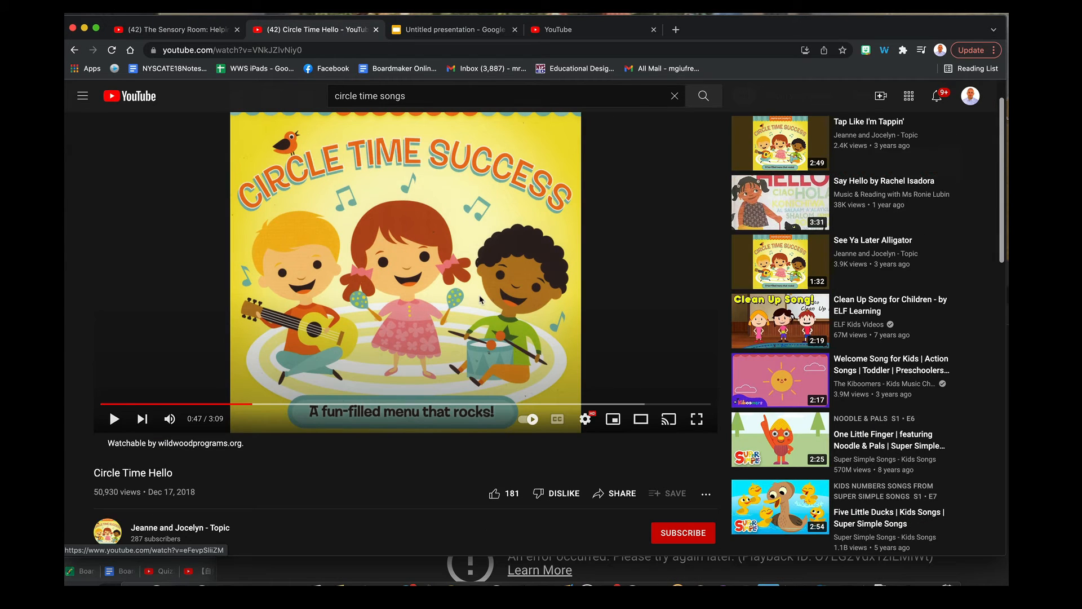
mouse_move(369, 348)
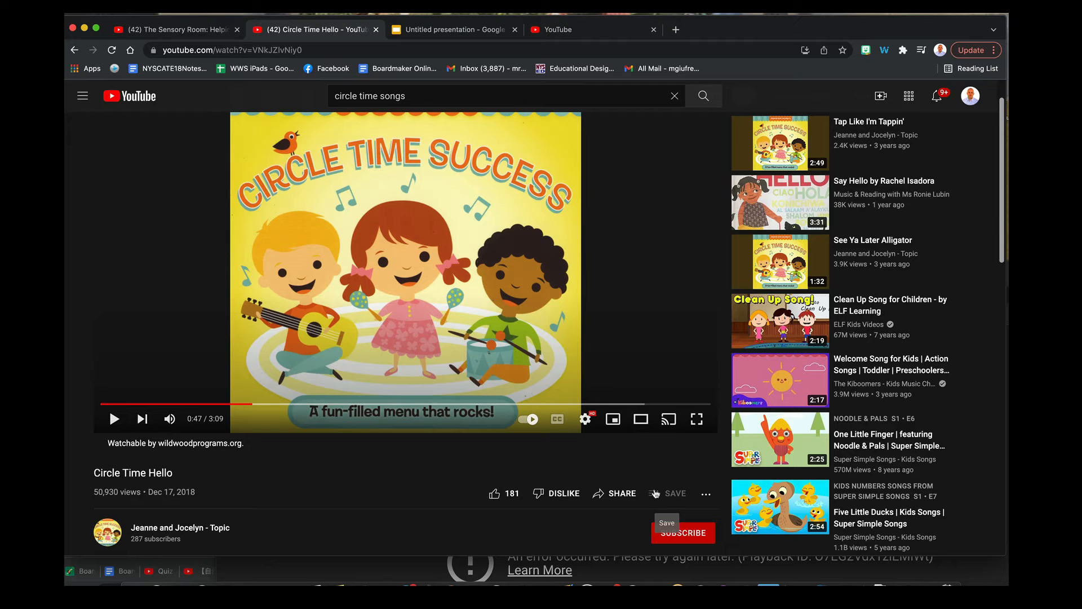
left_click(622, 494)
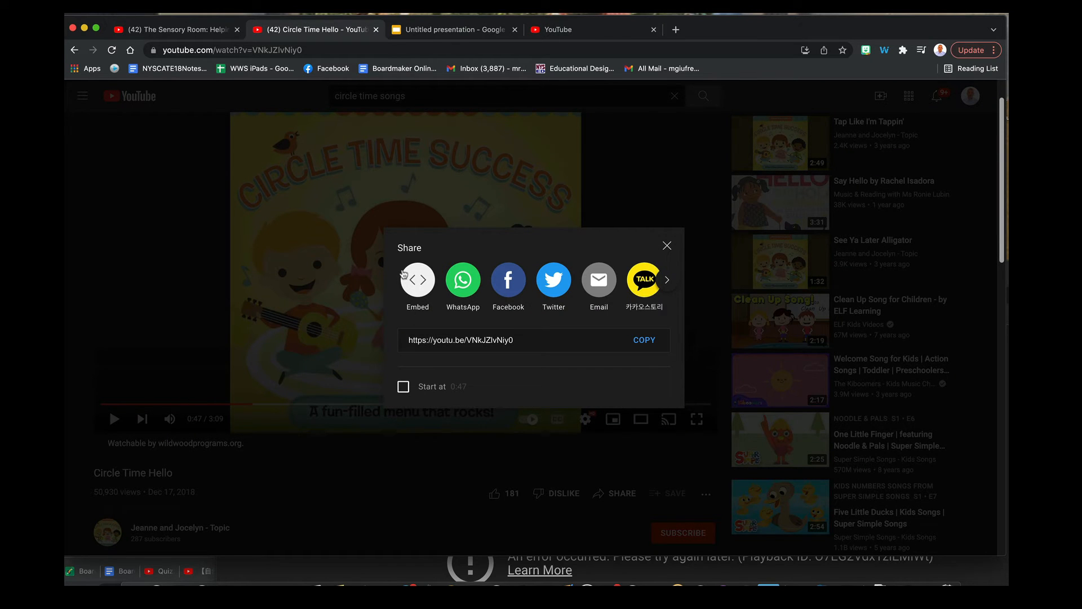
left_click(418, 280)
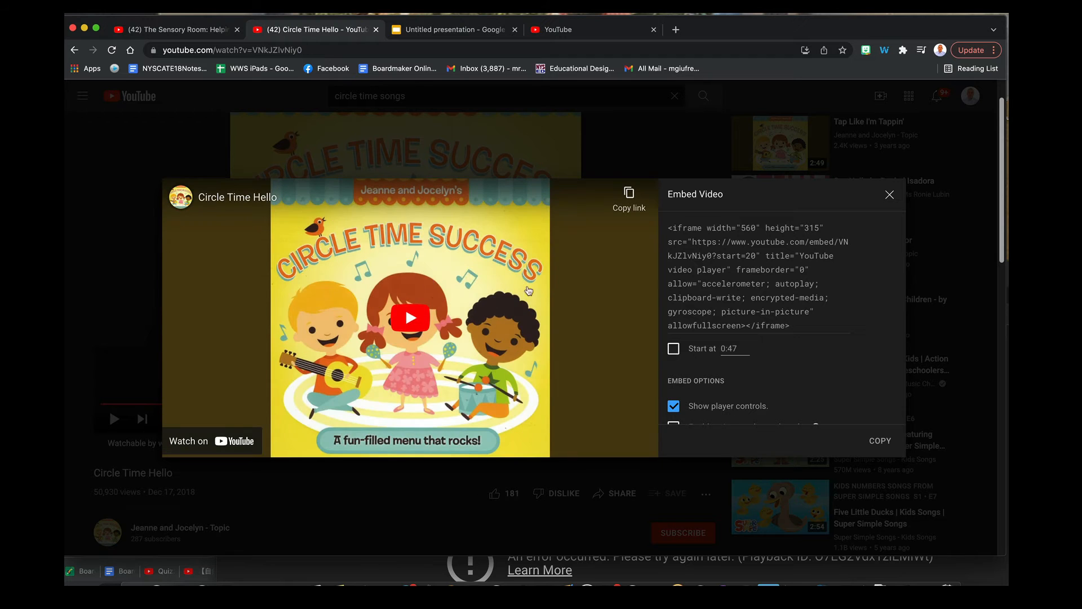
double_click(703, 242)
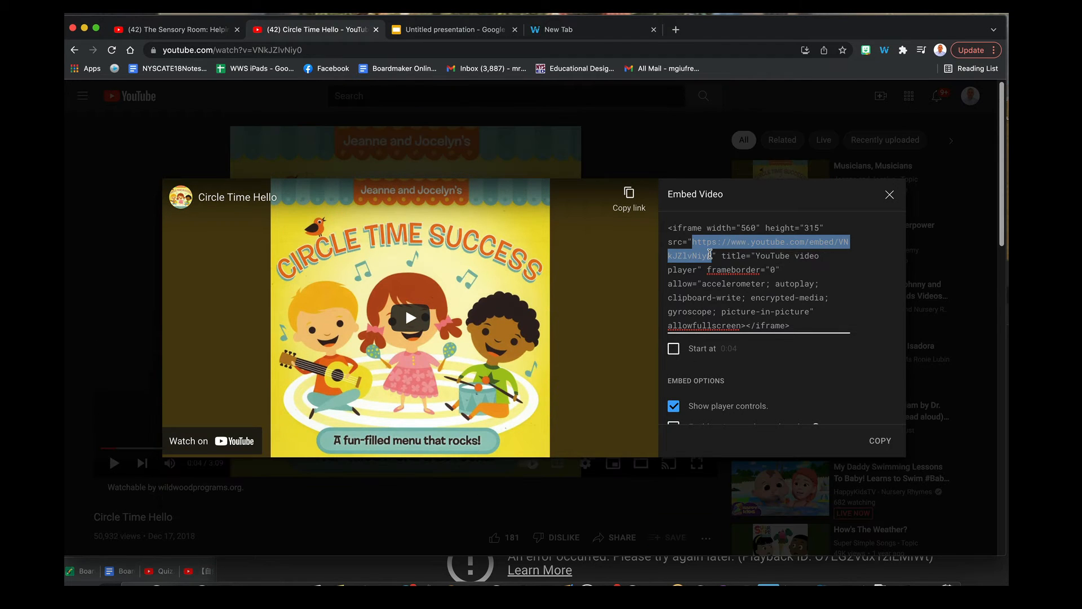
left_click(580, 29)
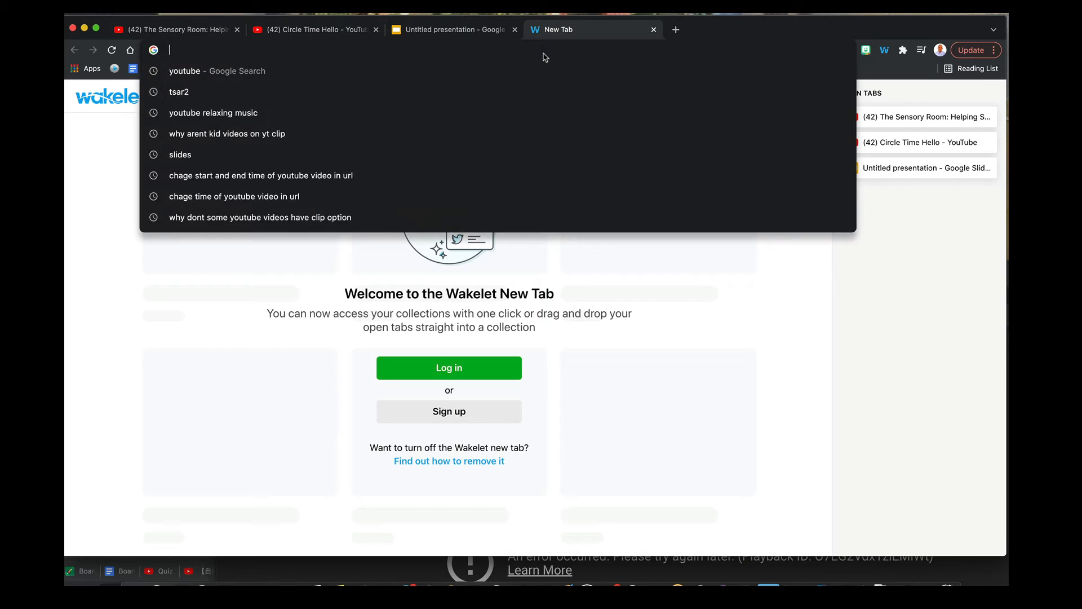
type("https://www.youtube.com/embed/VNkJZlvNiy0")
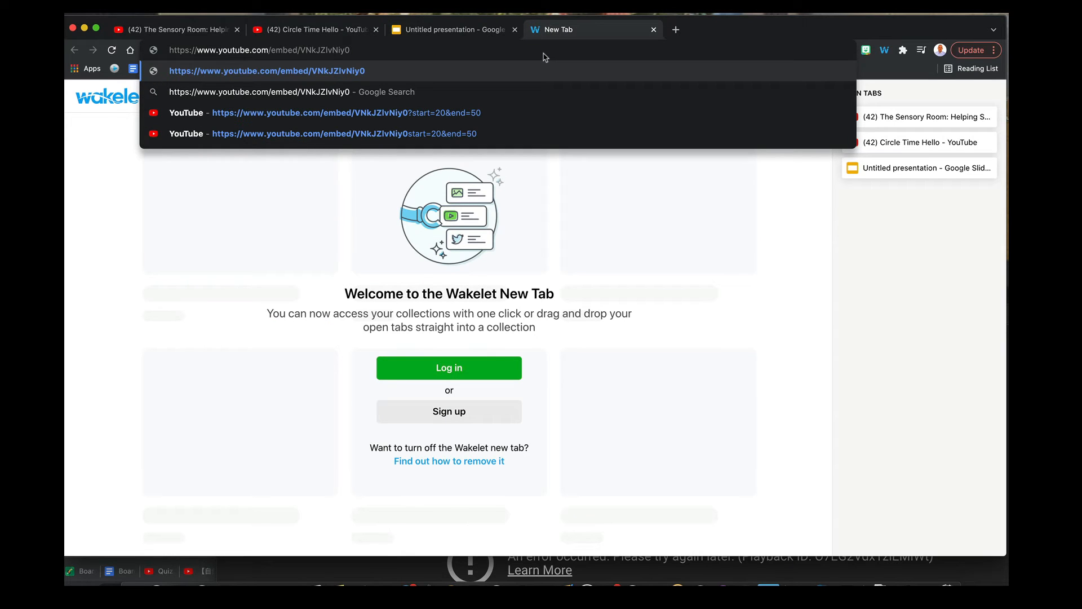
type("?")
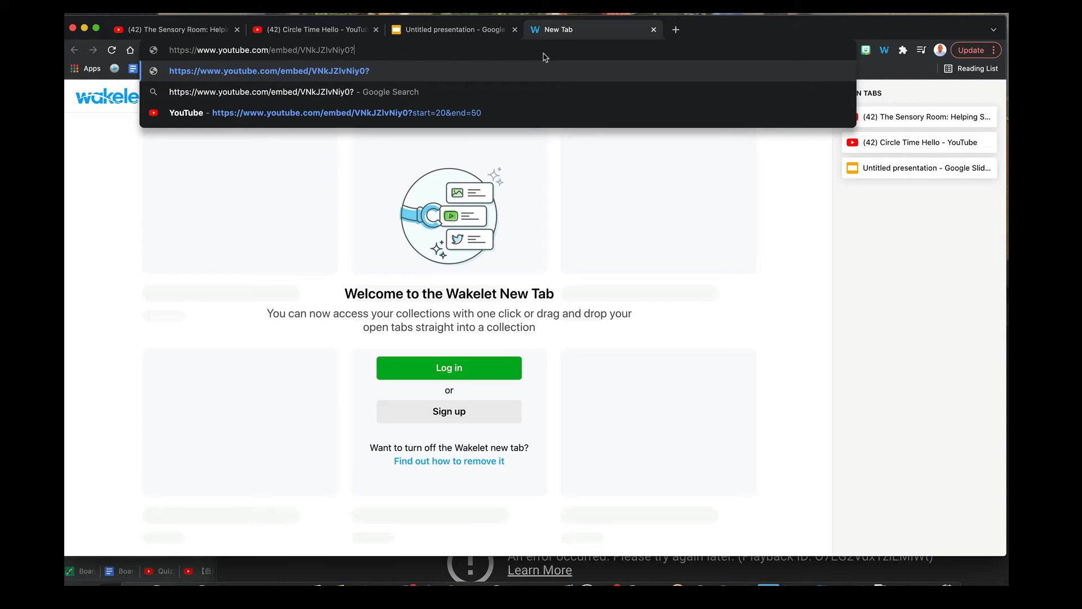
type("start=")
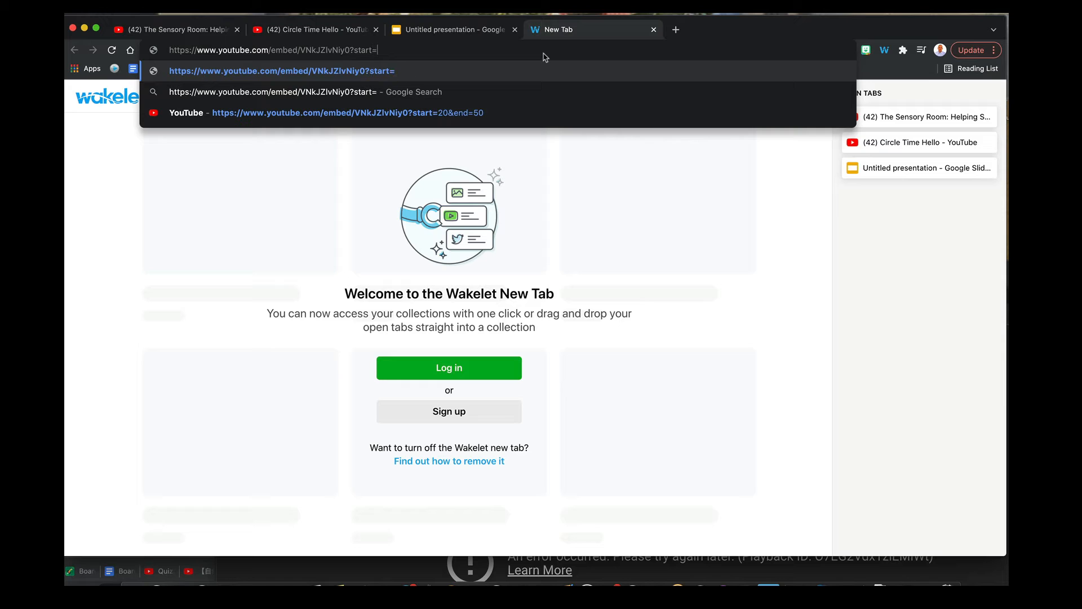
type("20&")
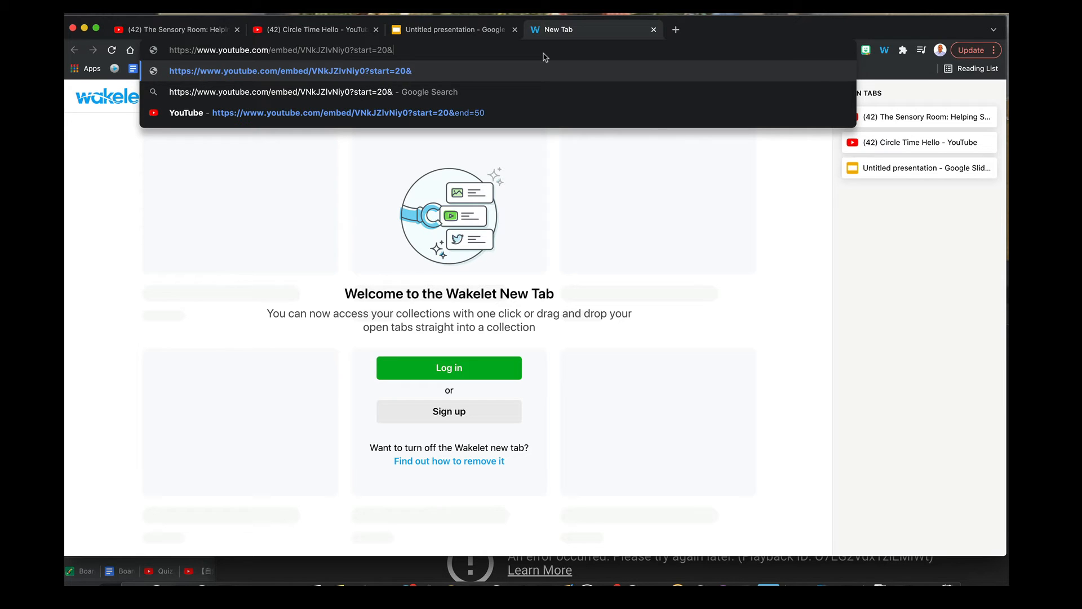
type("end=")
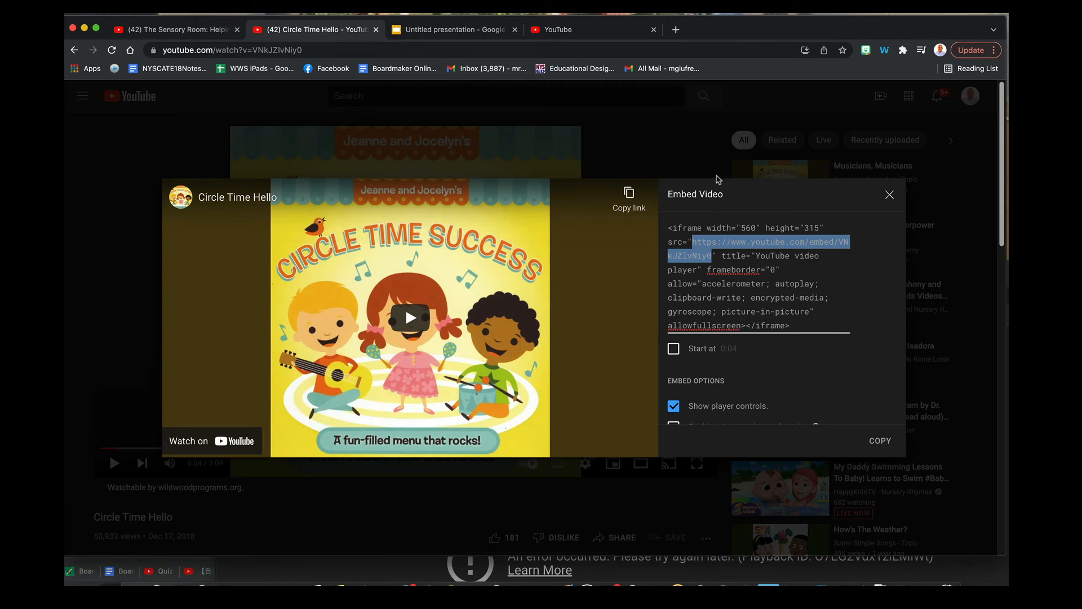
Step: Close the embed code window and reopen the Circle Time Hello embed code
left_click(890, 194)
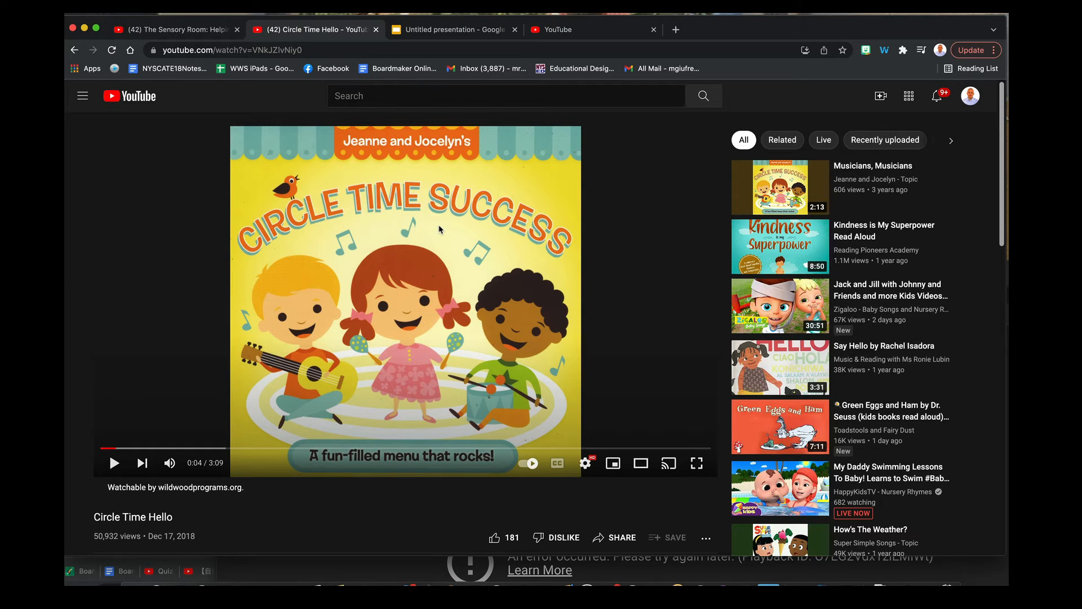
left_click(622, 537)
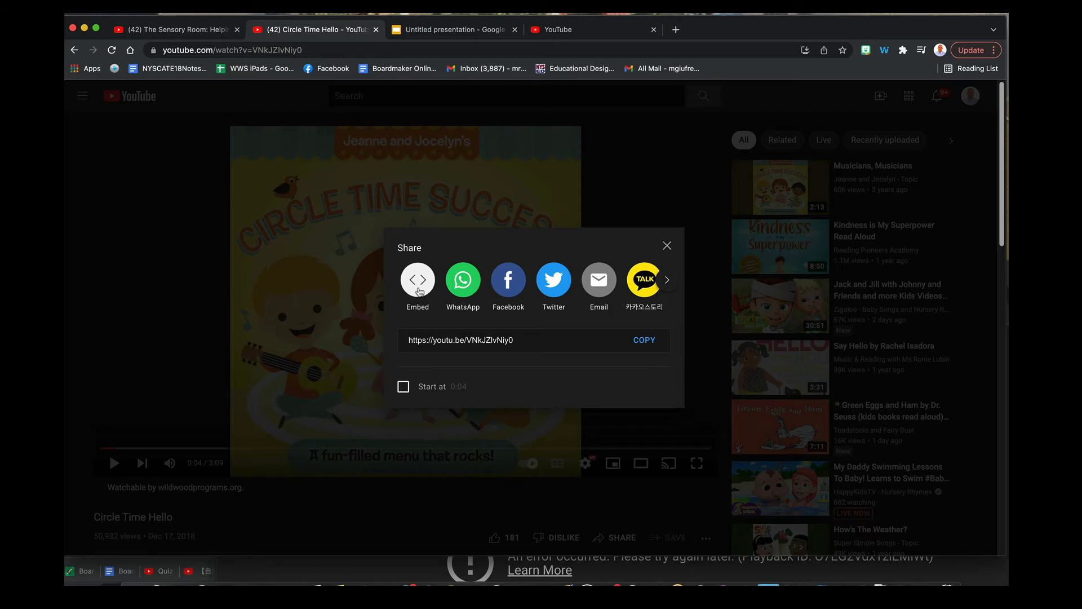
left_click(417, 280)
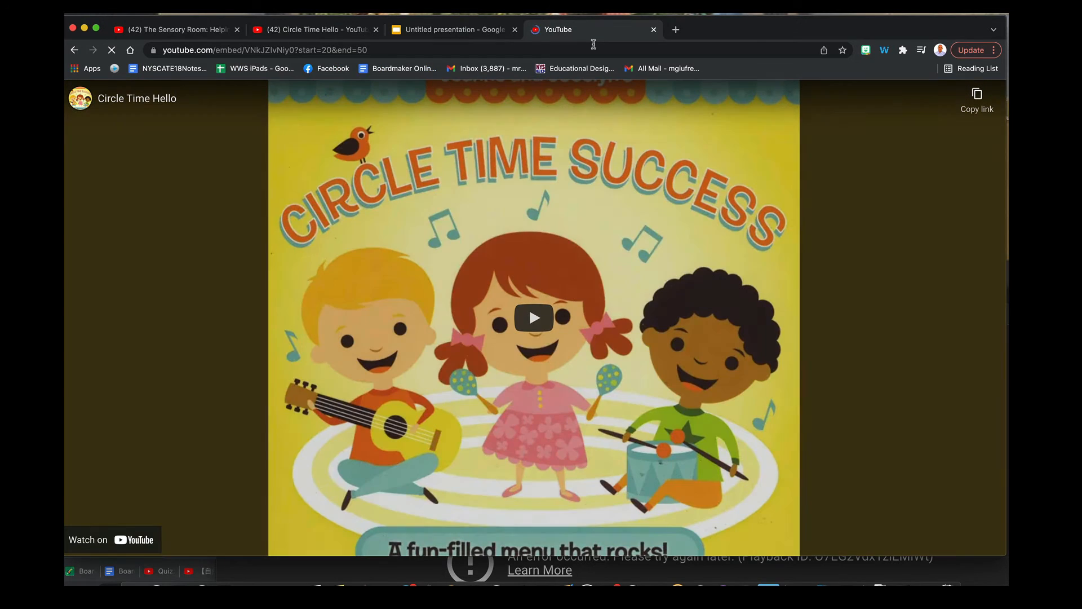
Step: Play the trimmed embed, then close the Circle Time Hello embed code window
left_click(535, 319)
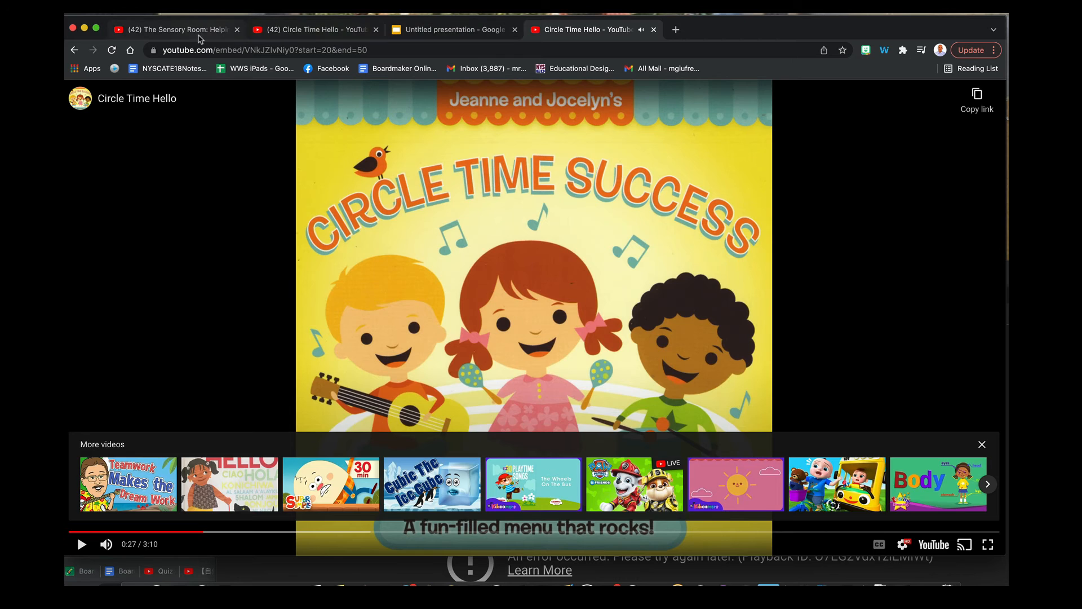
left_click(169, 30)
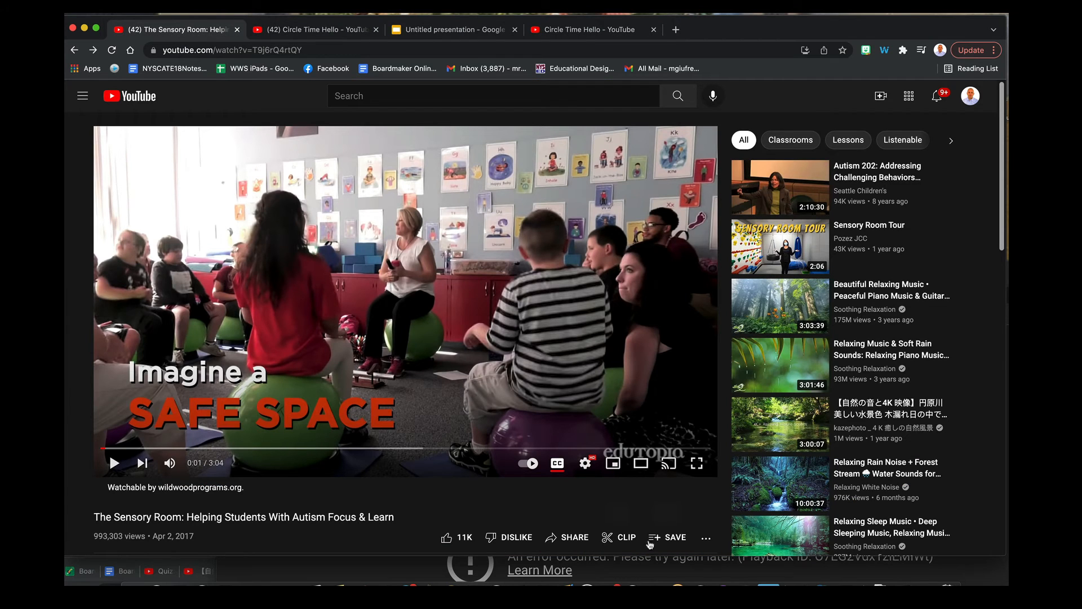
mouse_move(649, 545)
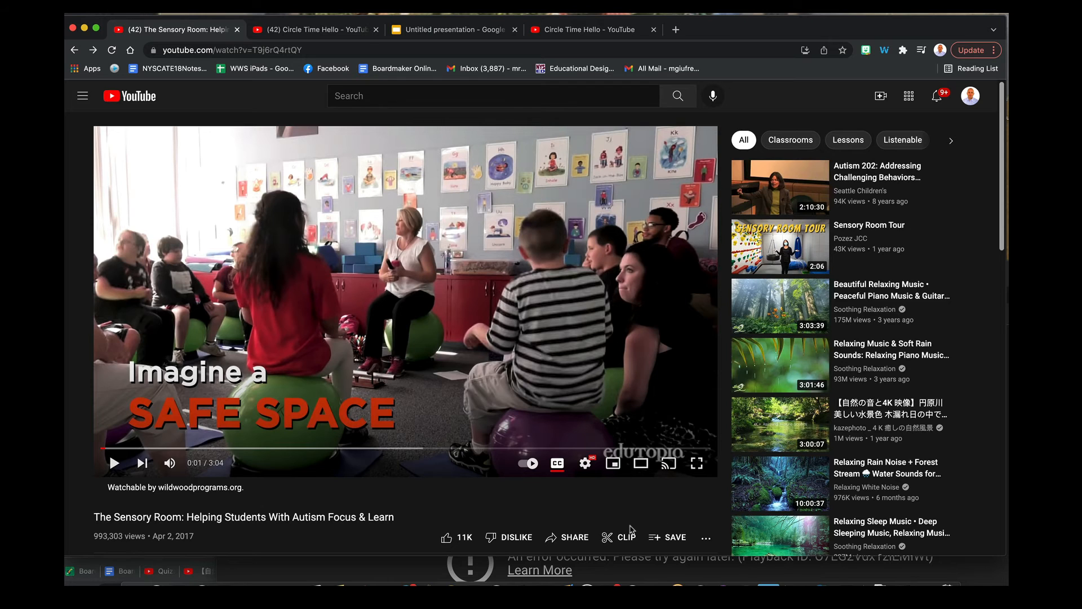
left_click(314, 29)
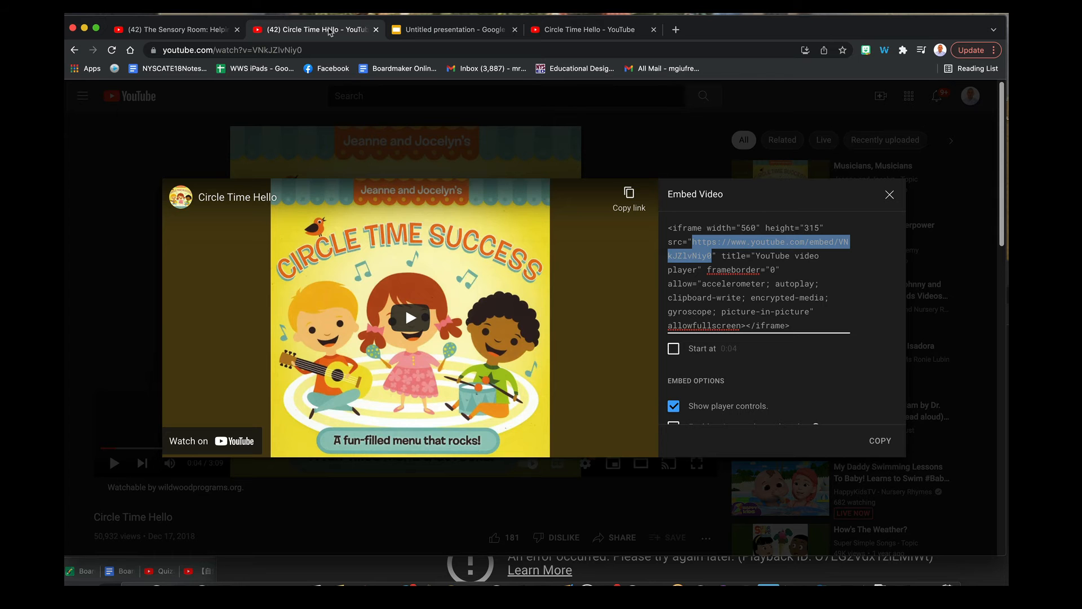
left_click(889, 194)
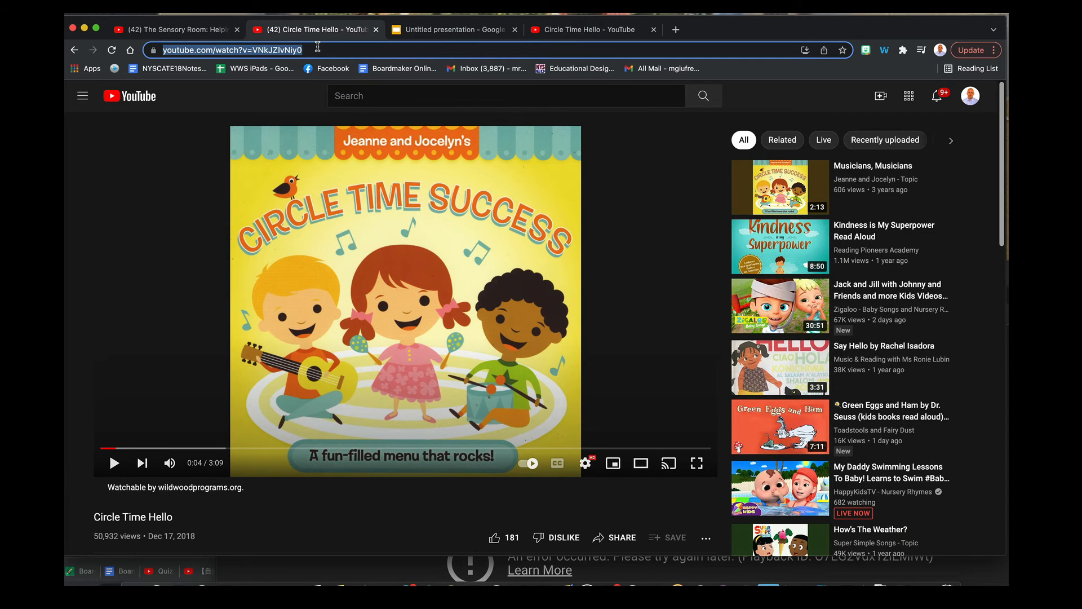
Step: Insert the Circle Time Hello video (youtube.com/watch?v=VNkJZlvNiy0) onto the first slide
left_click(453, 29)
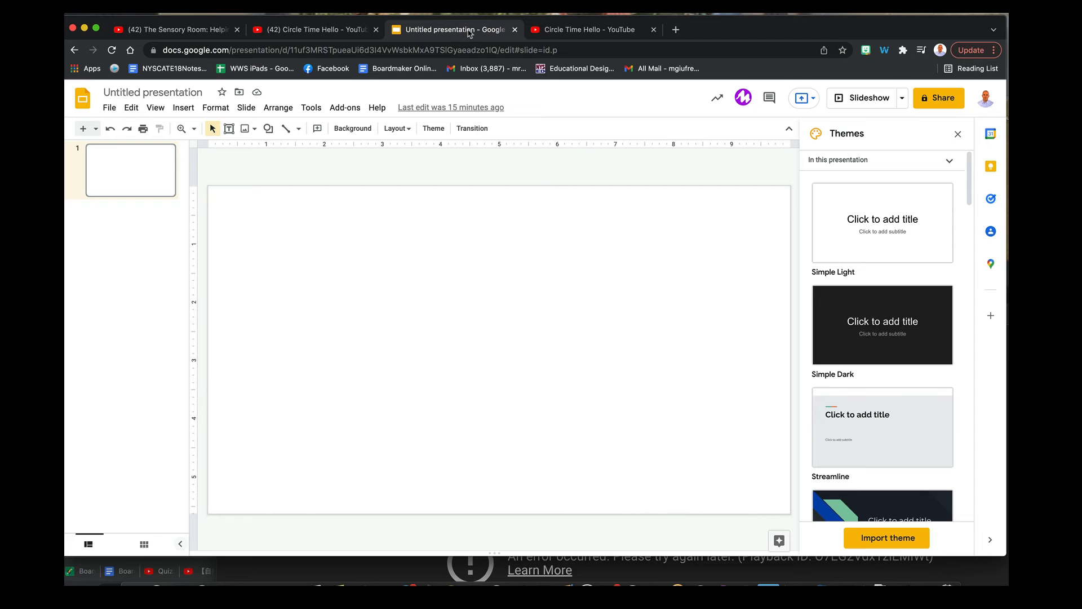
left_click(182, 108)
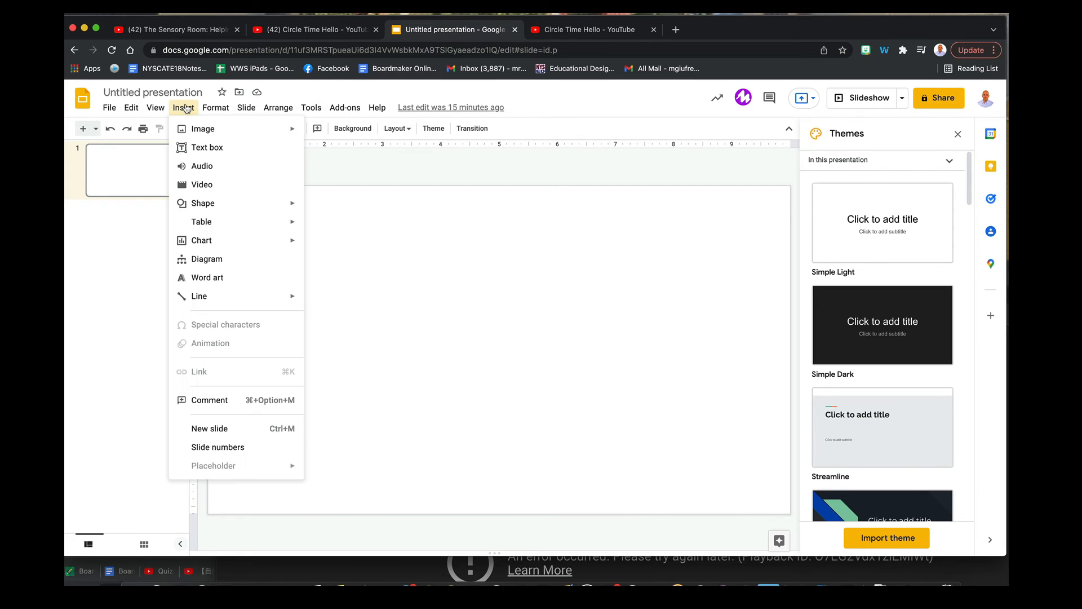
mouse_move(215, 194)
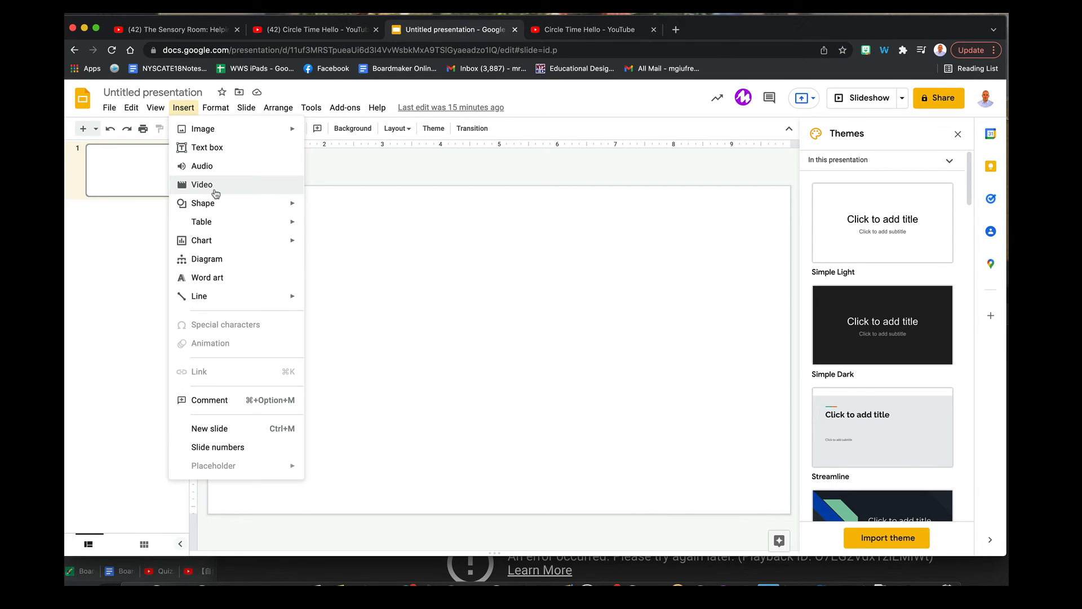
left_click(202, 184)
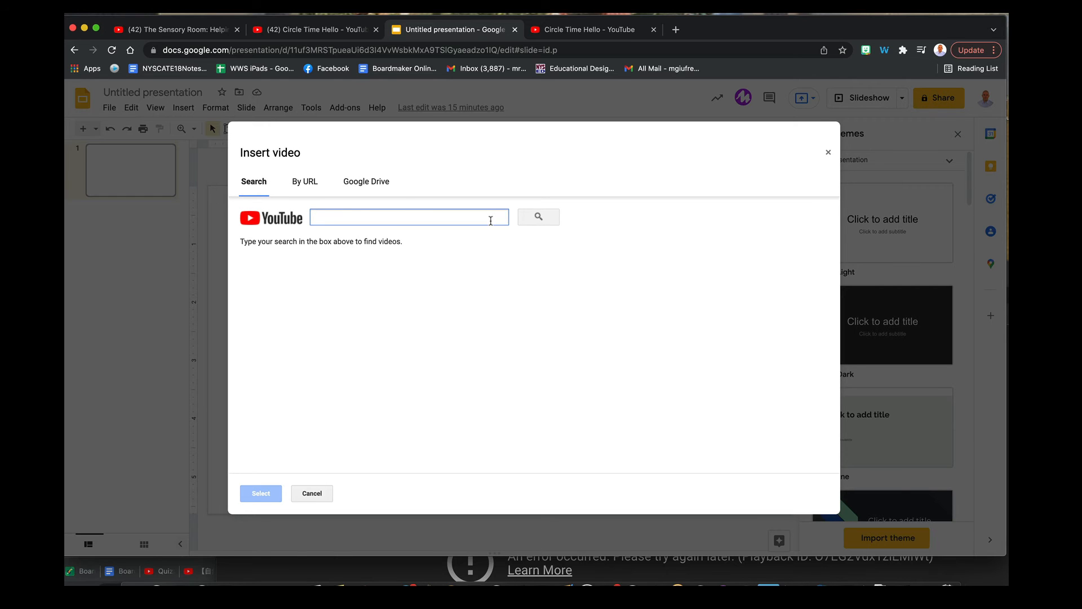
type("https://www.youtube.com/watch?v=VNkJZlvNiy0")
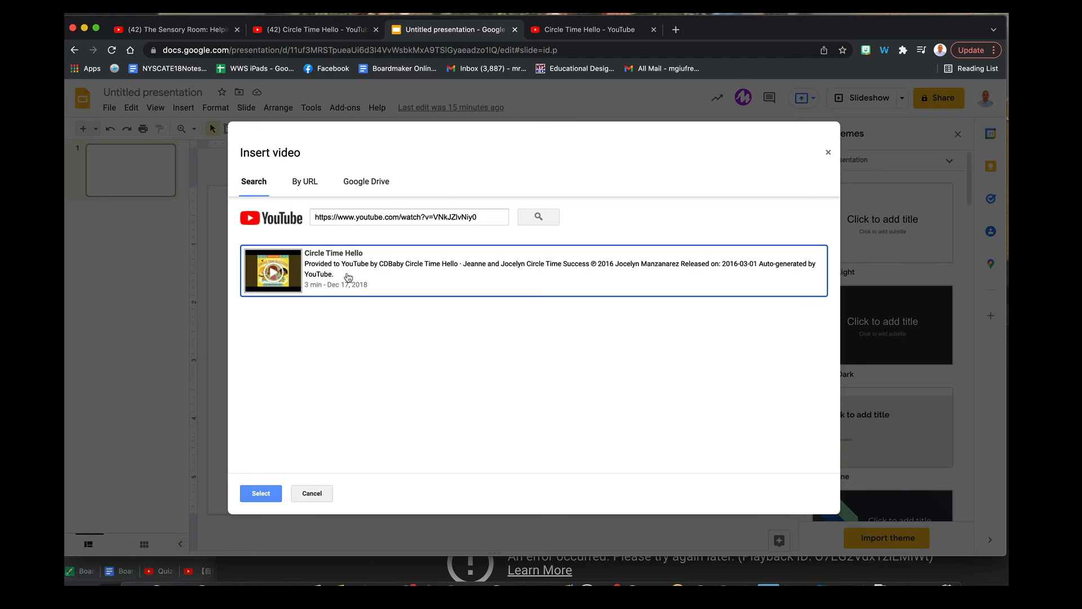
left_click(260, 494)
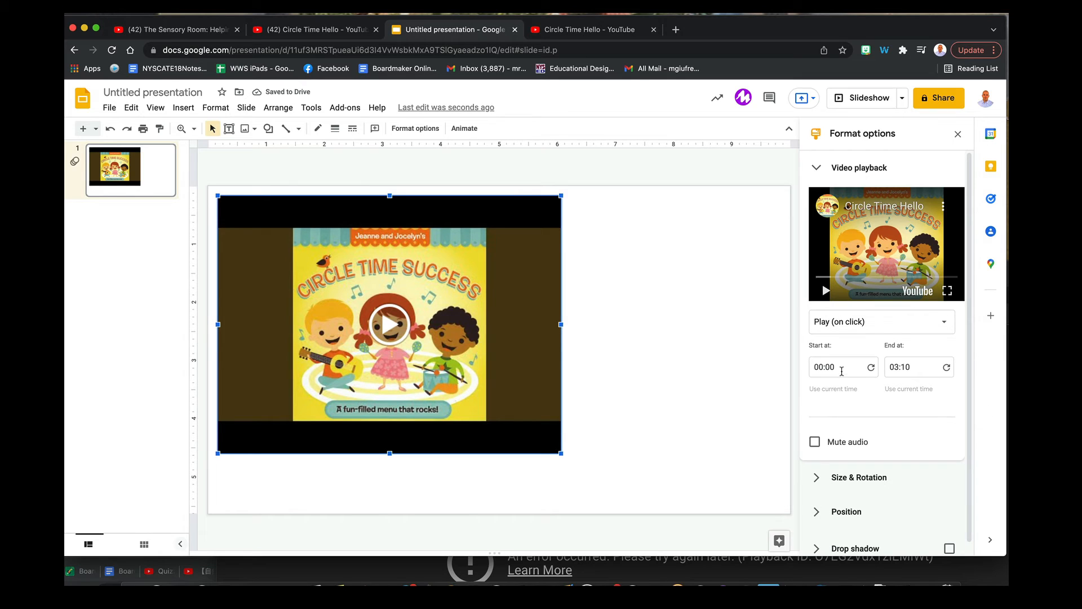
Step: Leave the video's Start at option unchanged and return to The Sensory Room video
left_click(900, 367)
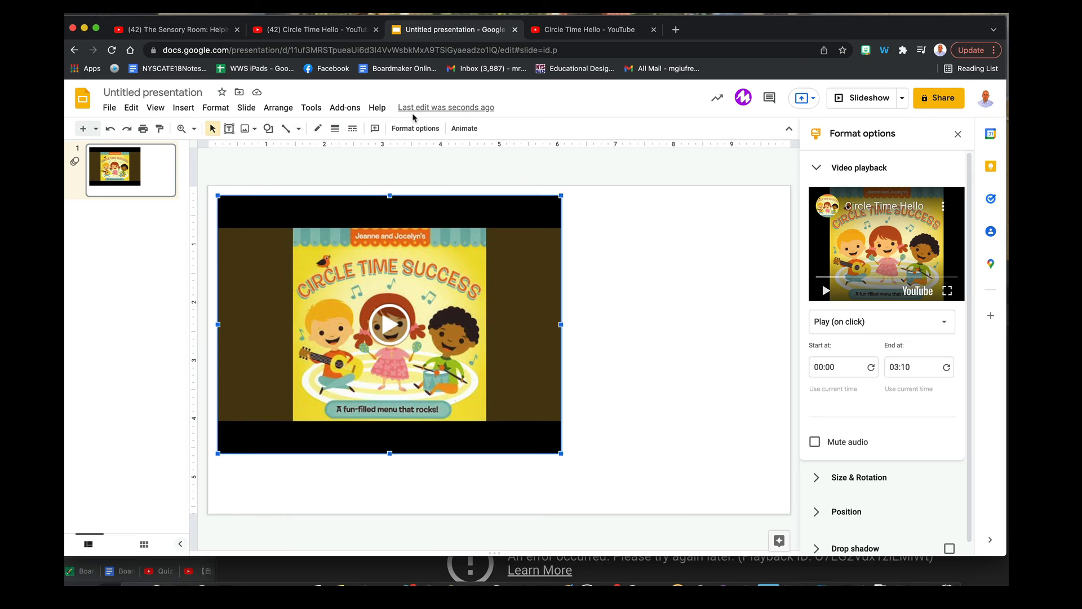
left_click(169, 30)
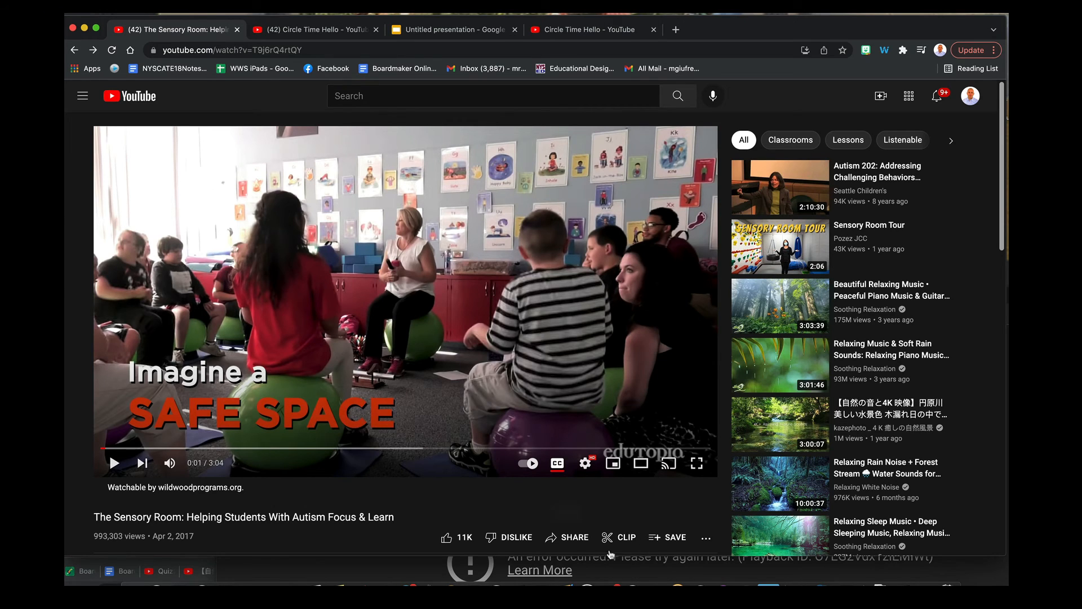
mouse_move(627, 543)
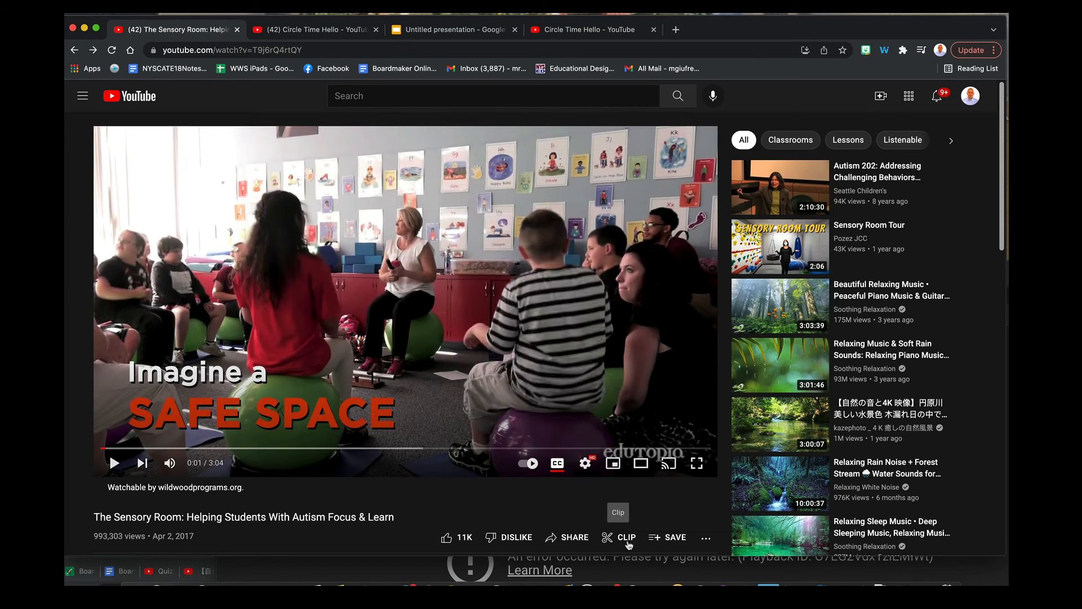
Step: Draft a 33.3-second Sensory Room clip from 0:42.5 to 1:15.8 described 'sample'
left_click(627, 538)
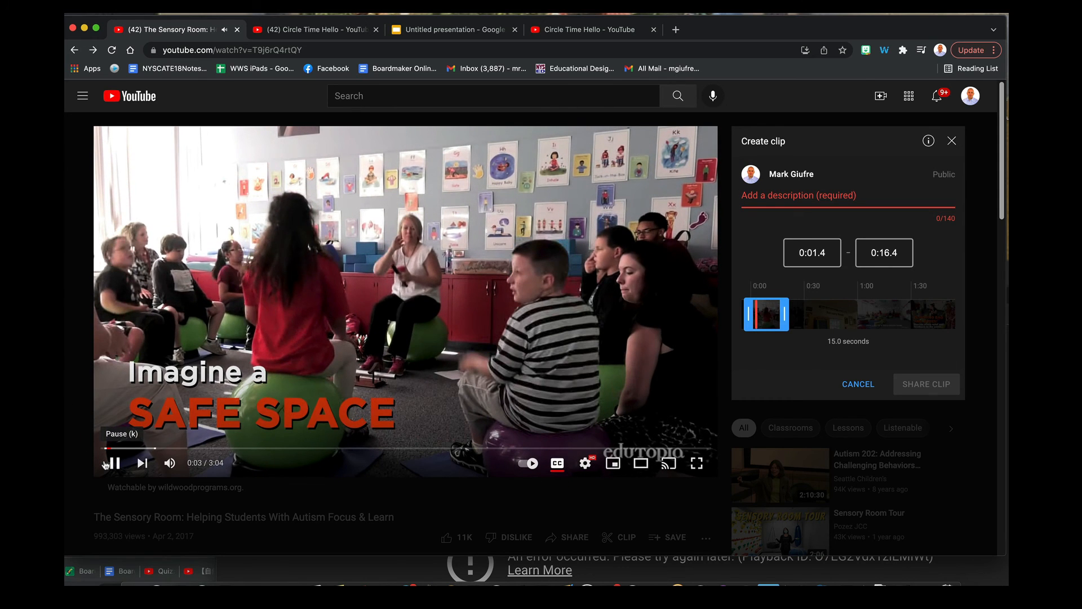
left_click(114, 463)
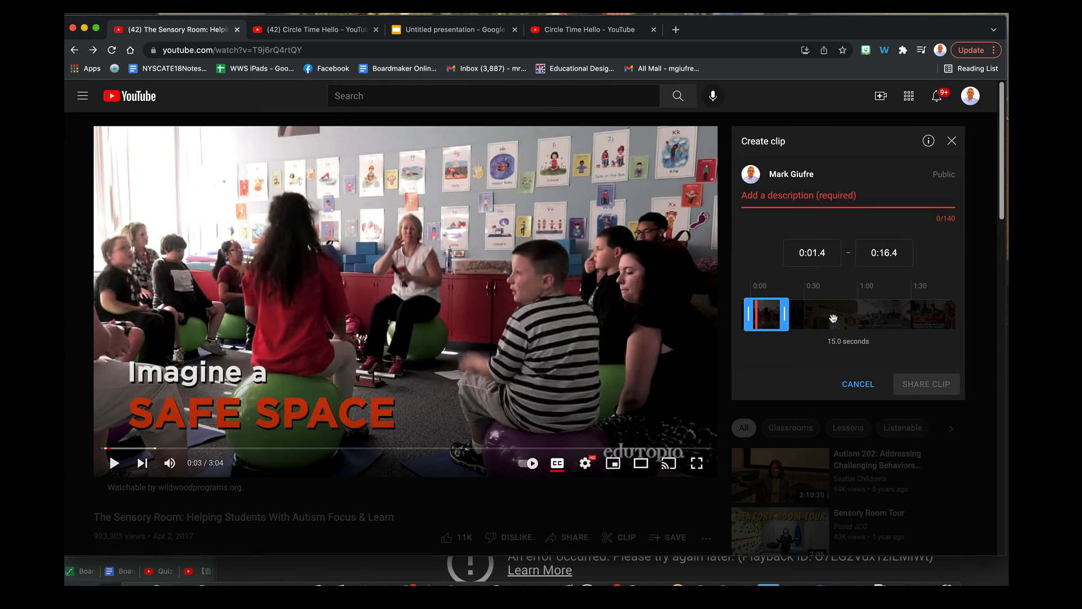
left_click_drag(765, 315, 840, 314)
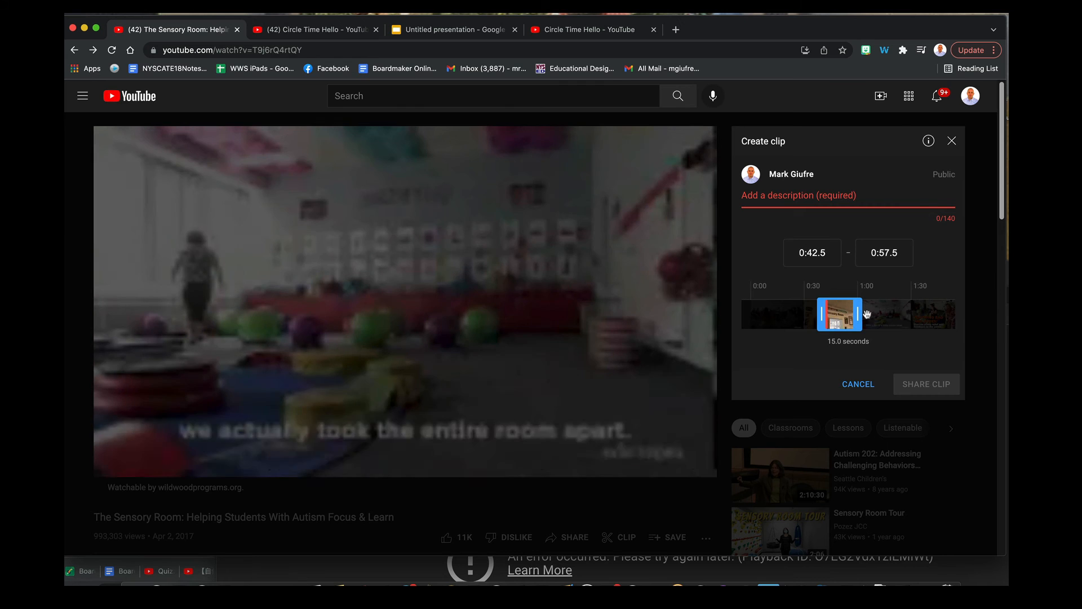
left_click_drag(856, 314, 889, 314)
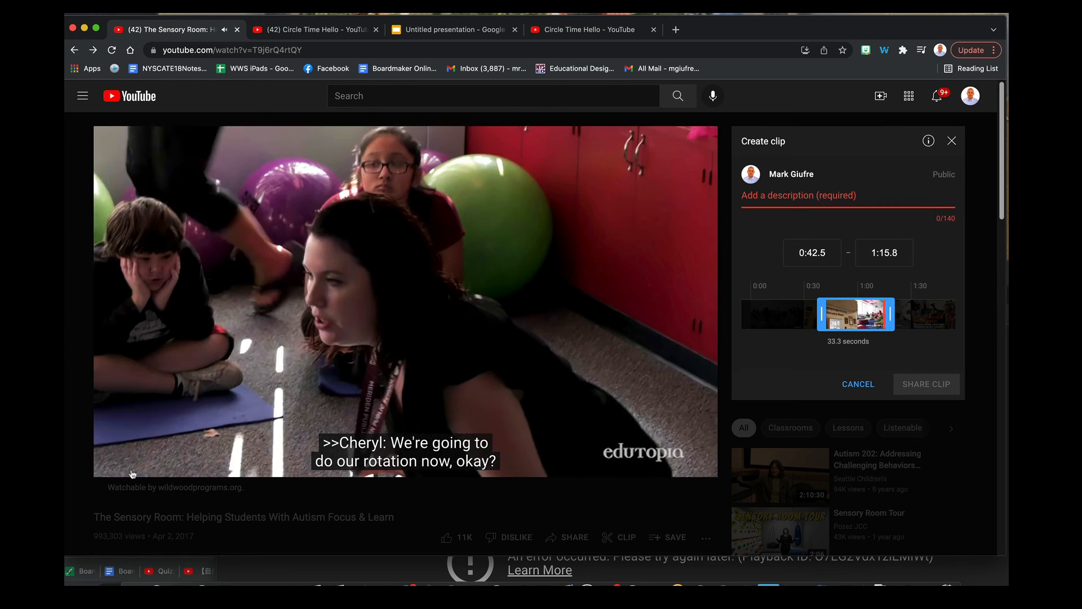
left_click(114, 463)
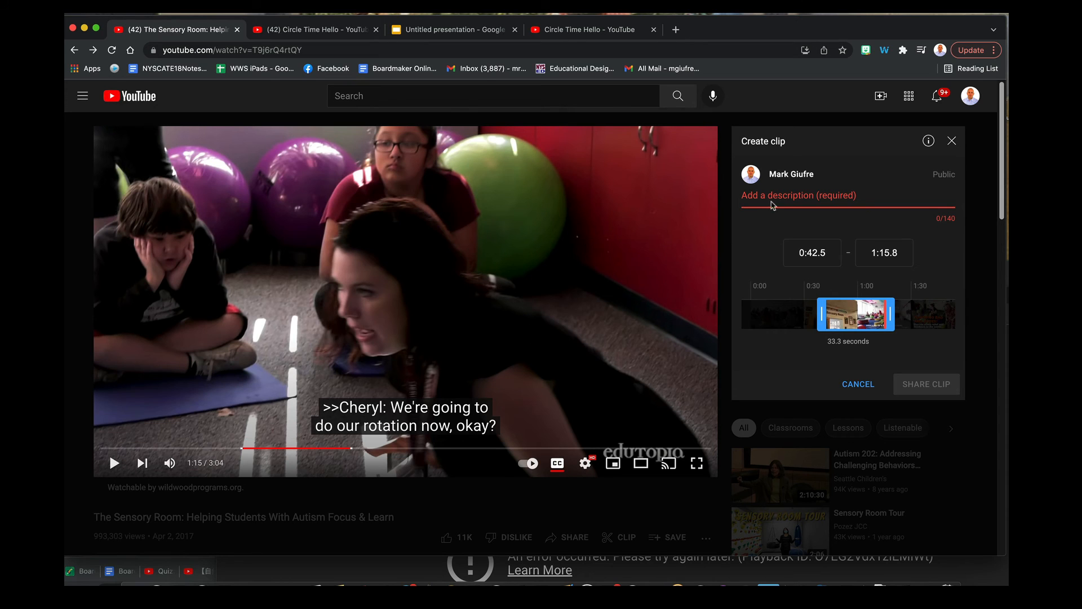
type("sample")
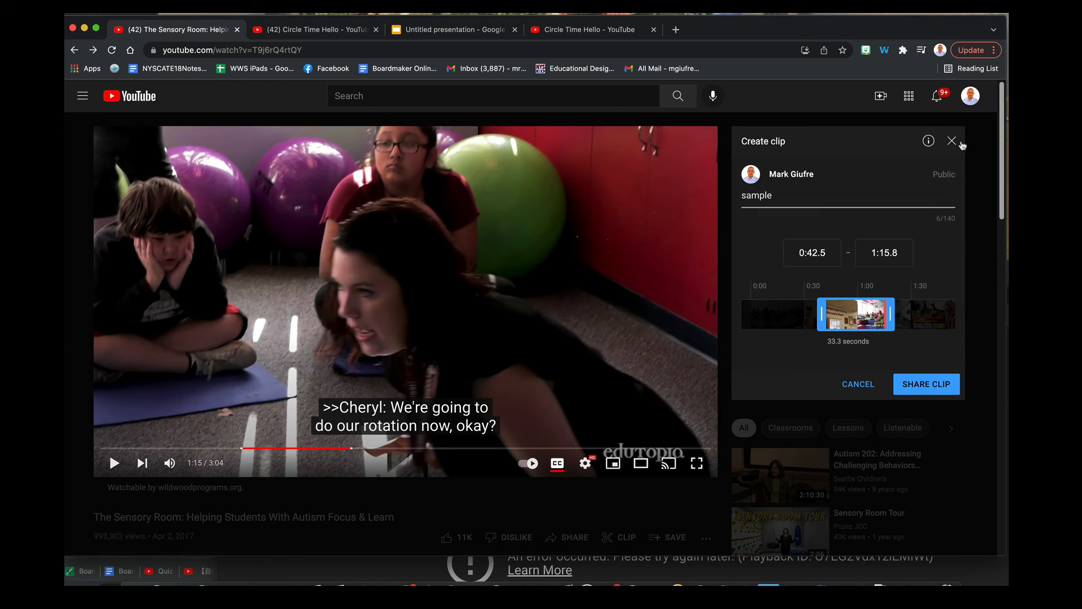
left_click(314, 30)
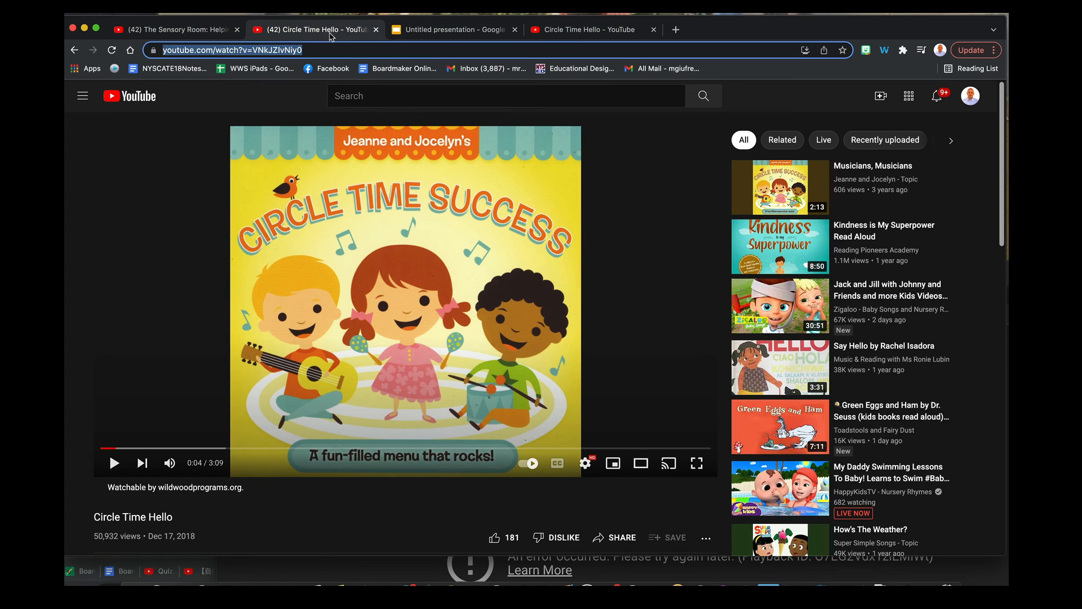
mouse_move(623, 537)
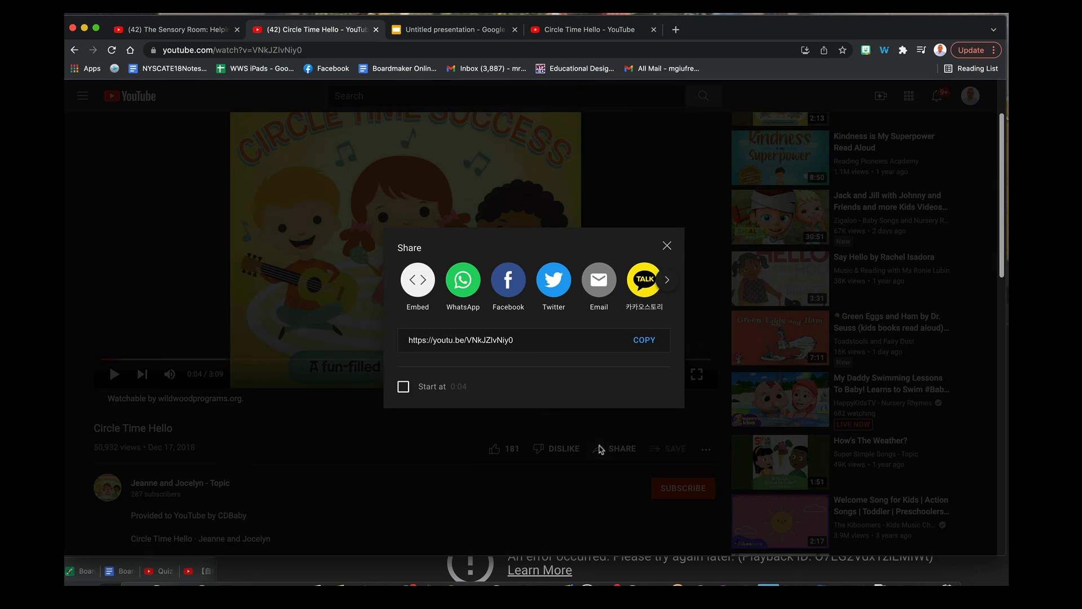
Step: Reopen Circle Time Hello's embed code, select its src URL, and return to Slides
left_click(418, 279)
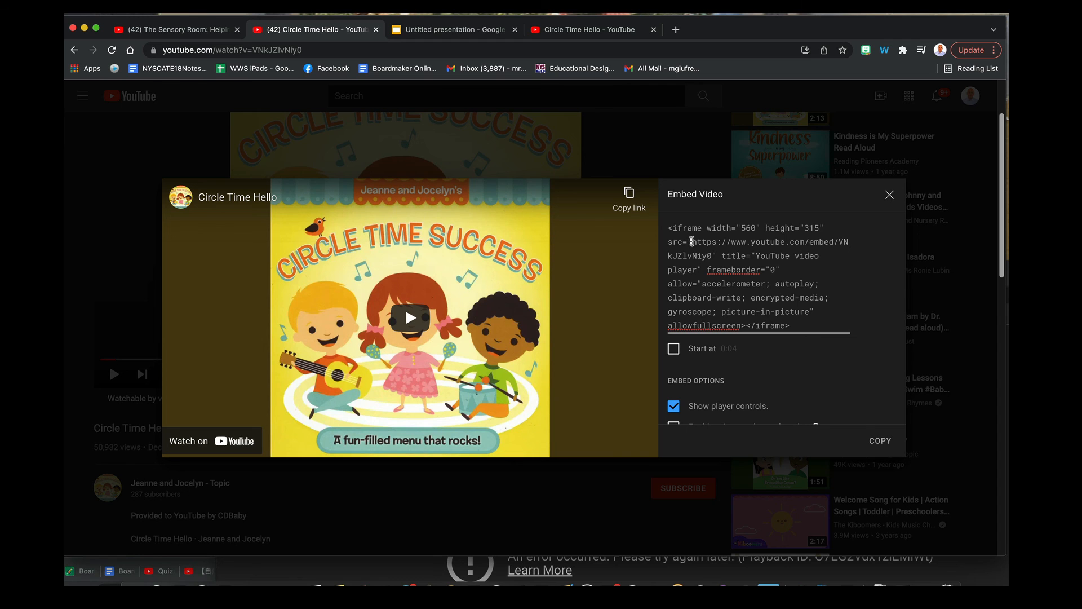
left_click_drag(692, 242, 716, 256)
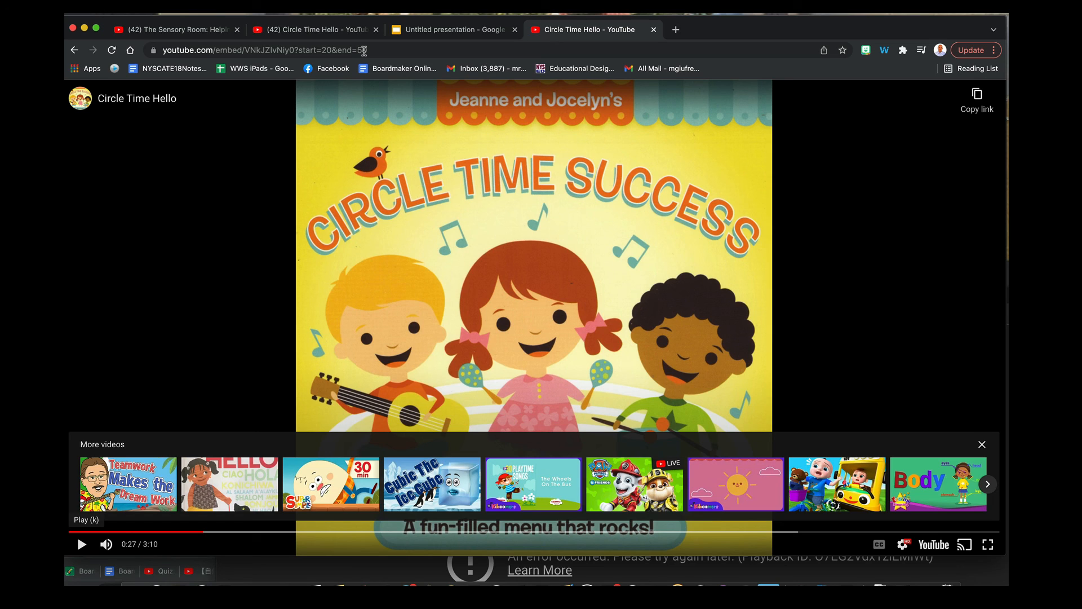
left_click(453, 29)
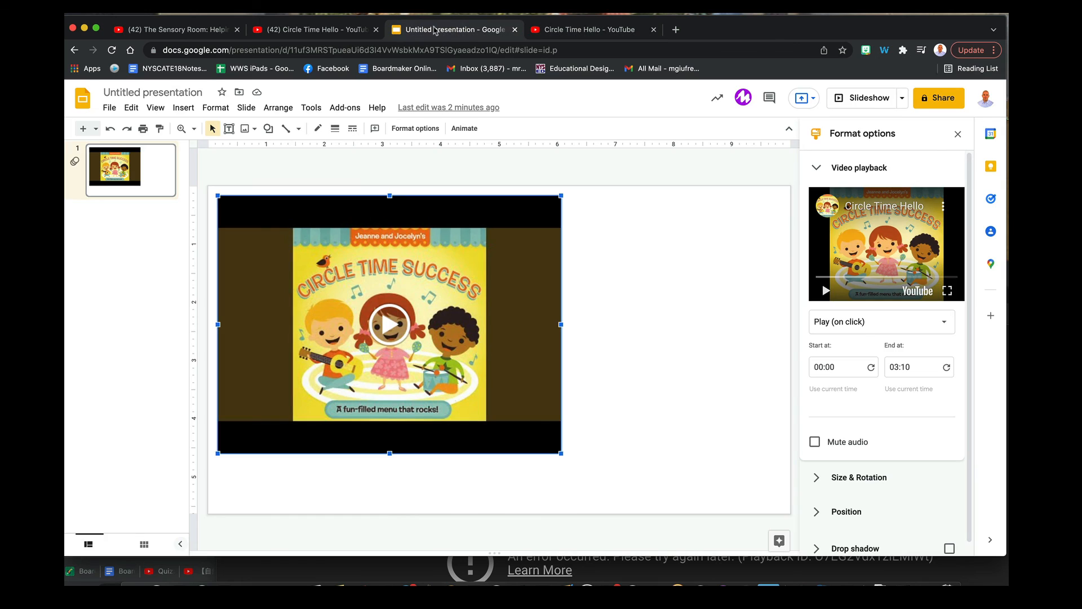
left_click(183, 108)
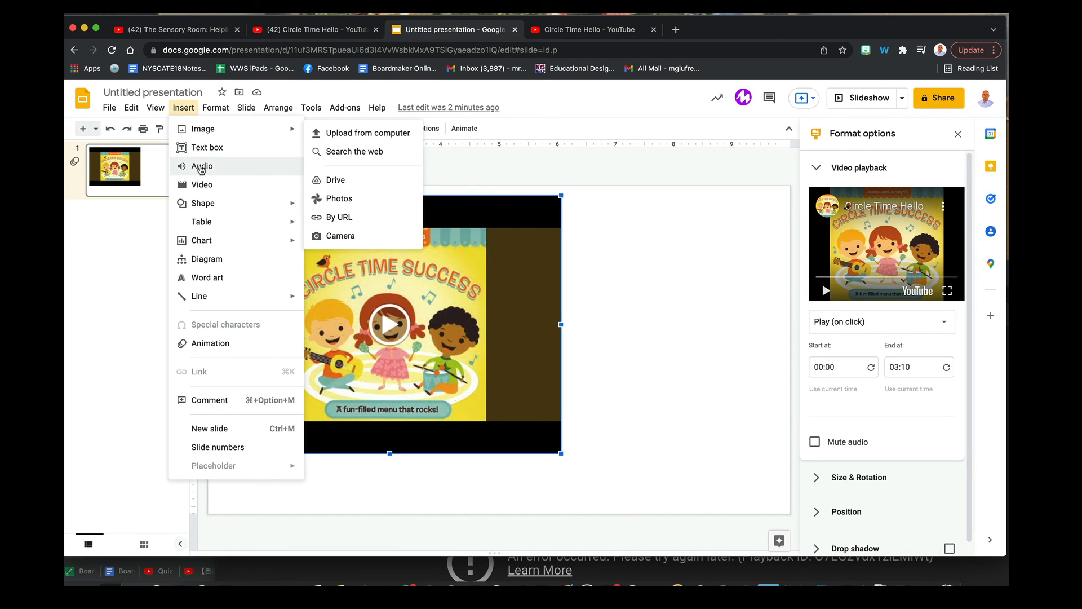
left_click(216, 107)
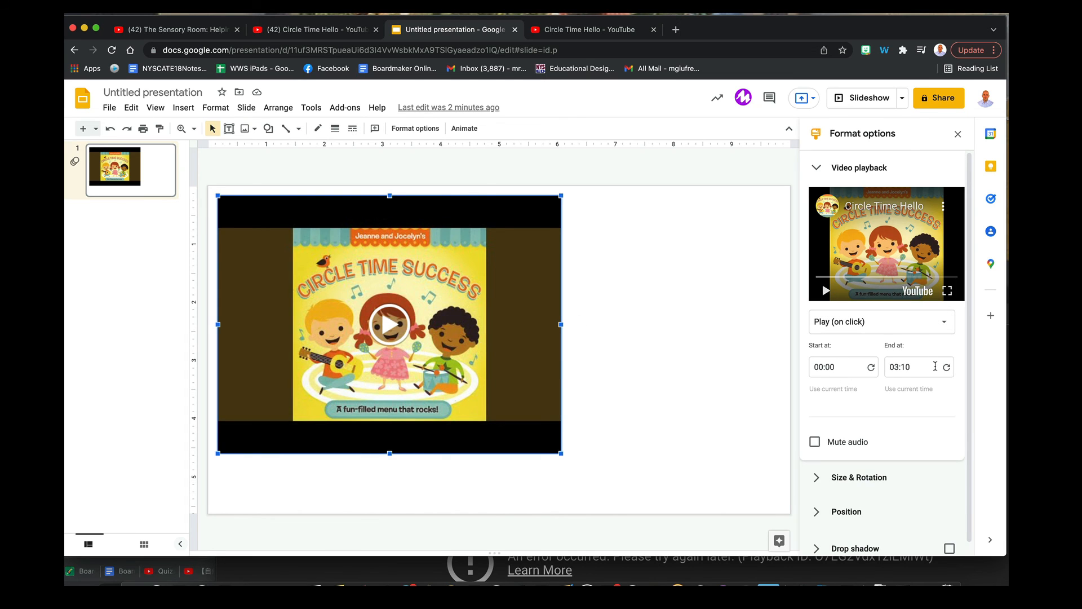
mouse_move(772, 383)
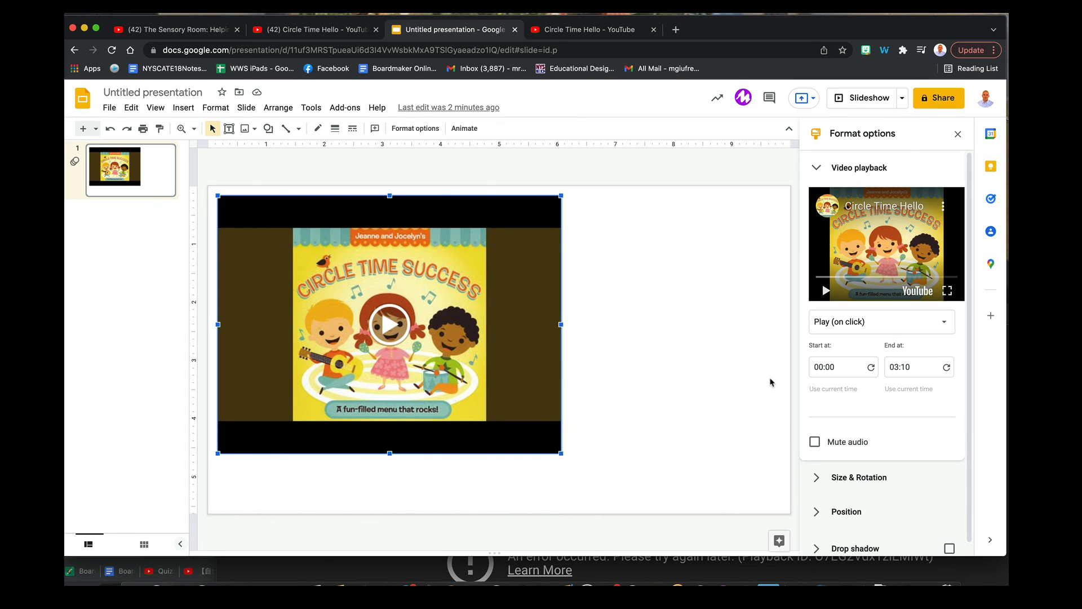